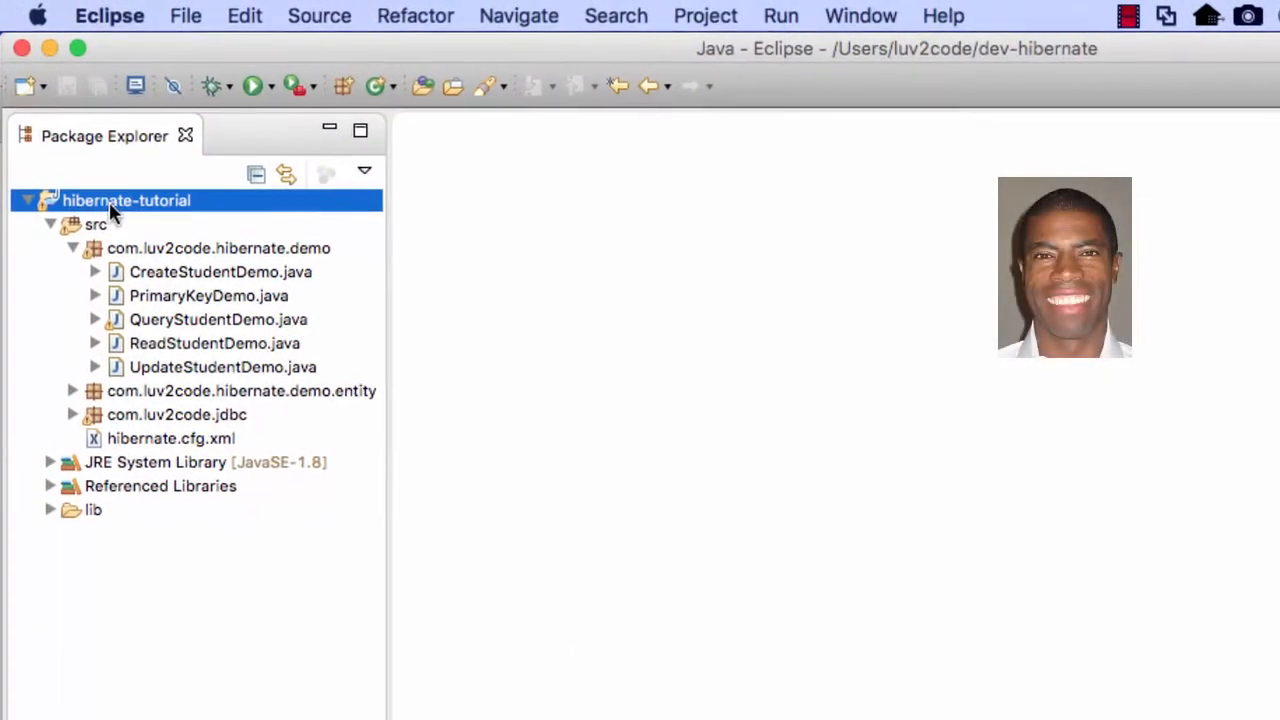
- Copy UpdateStudentDemo.java and paste a duplicate into the demo package
click(223, 366)
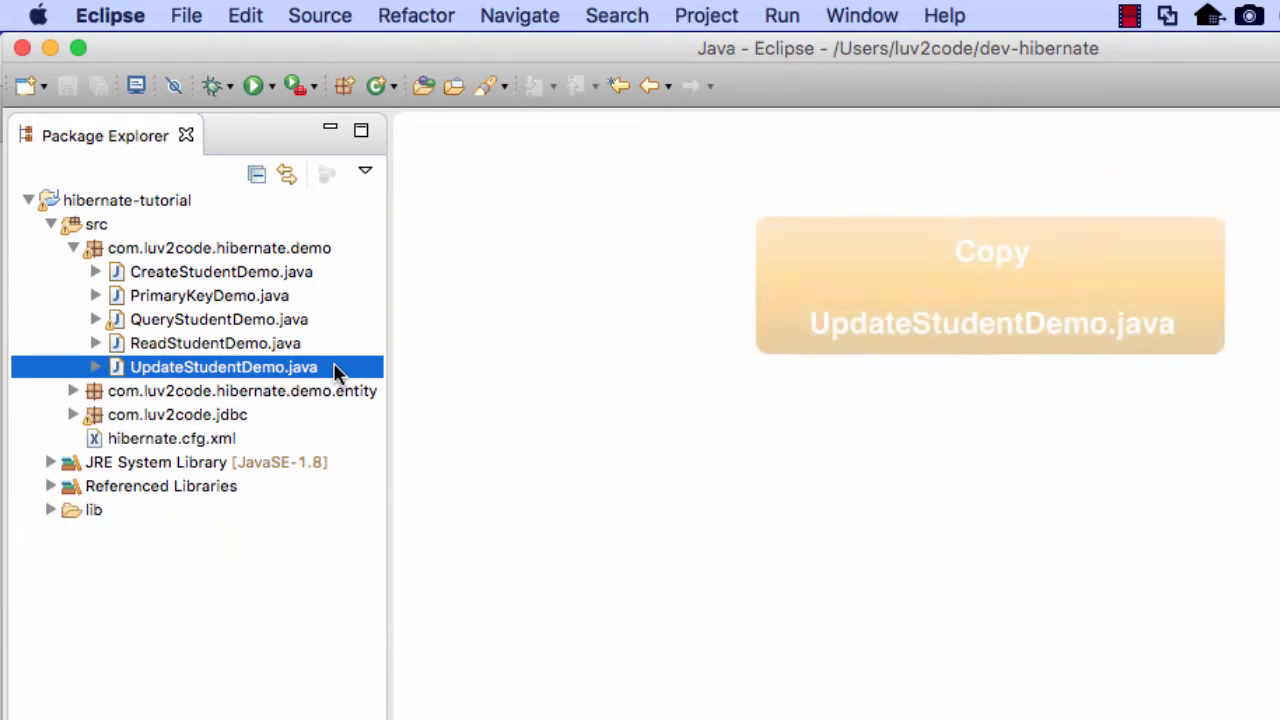
right_click(223, 367)
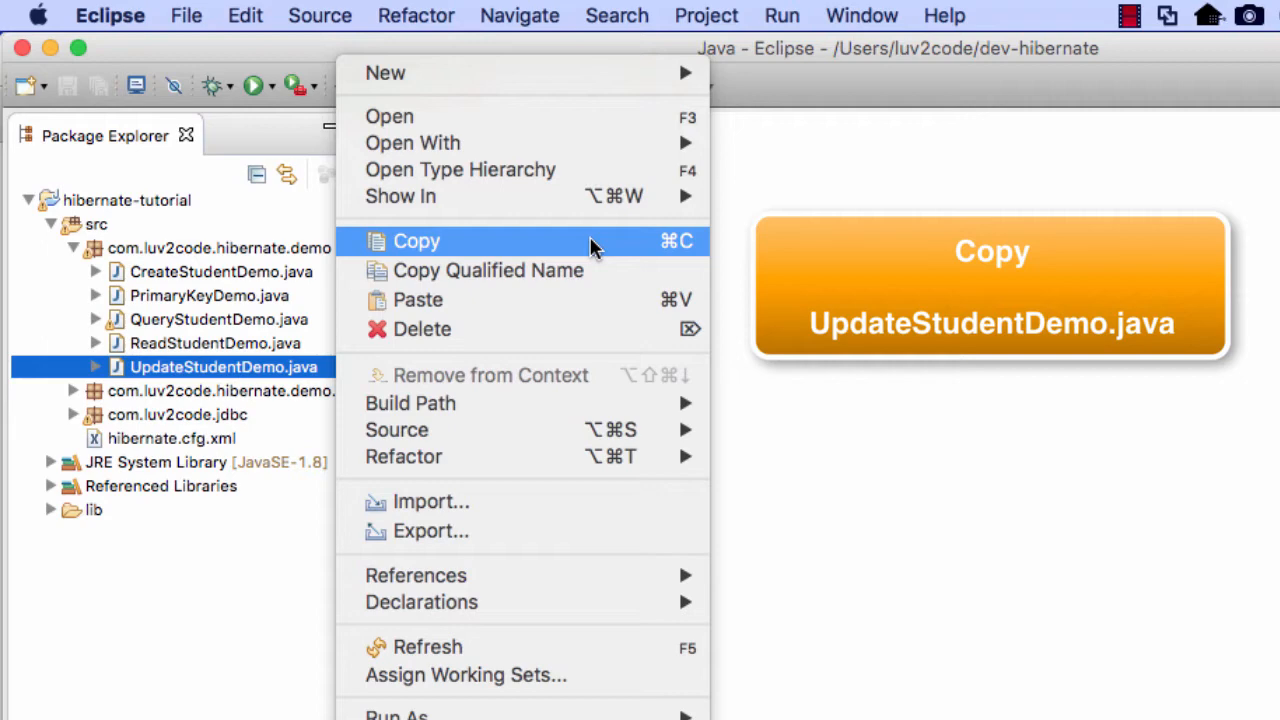
click(416, 241)
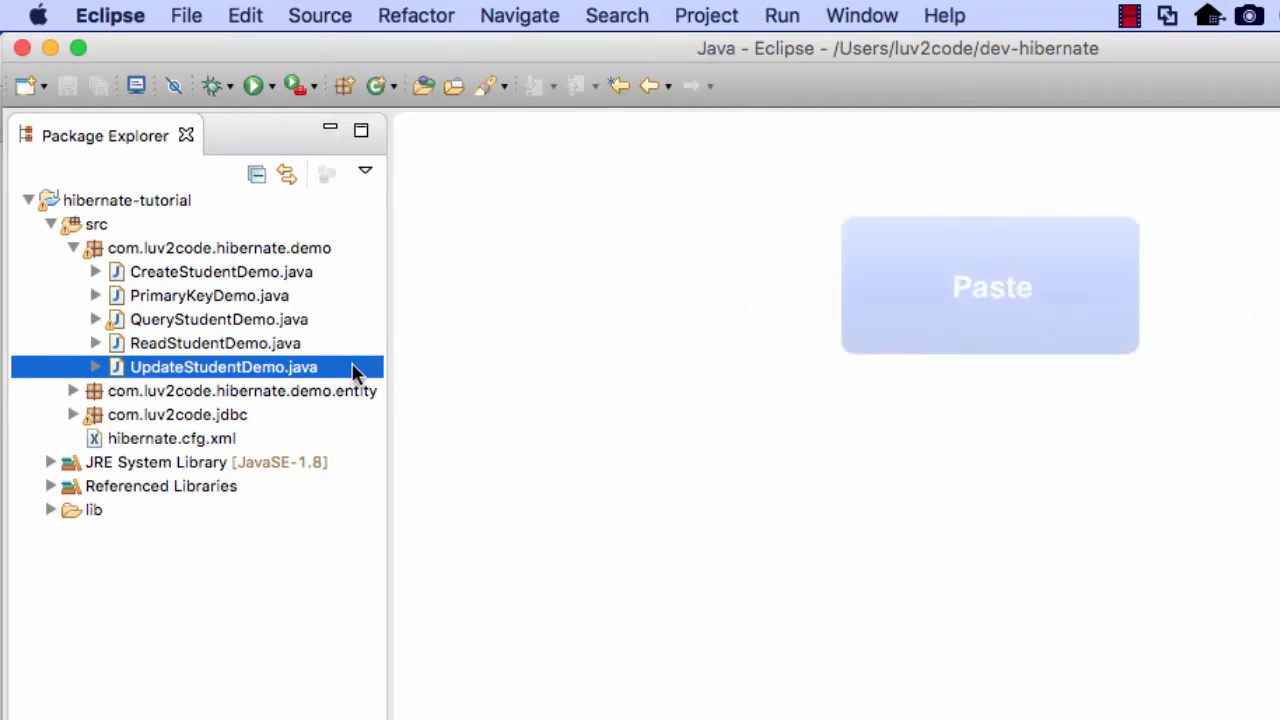
right_click(223, 366)
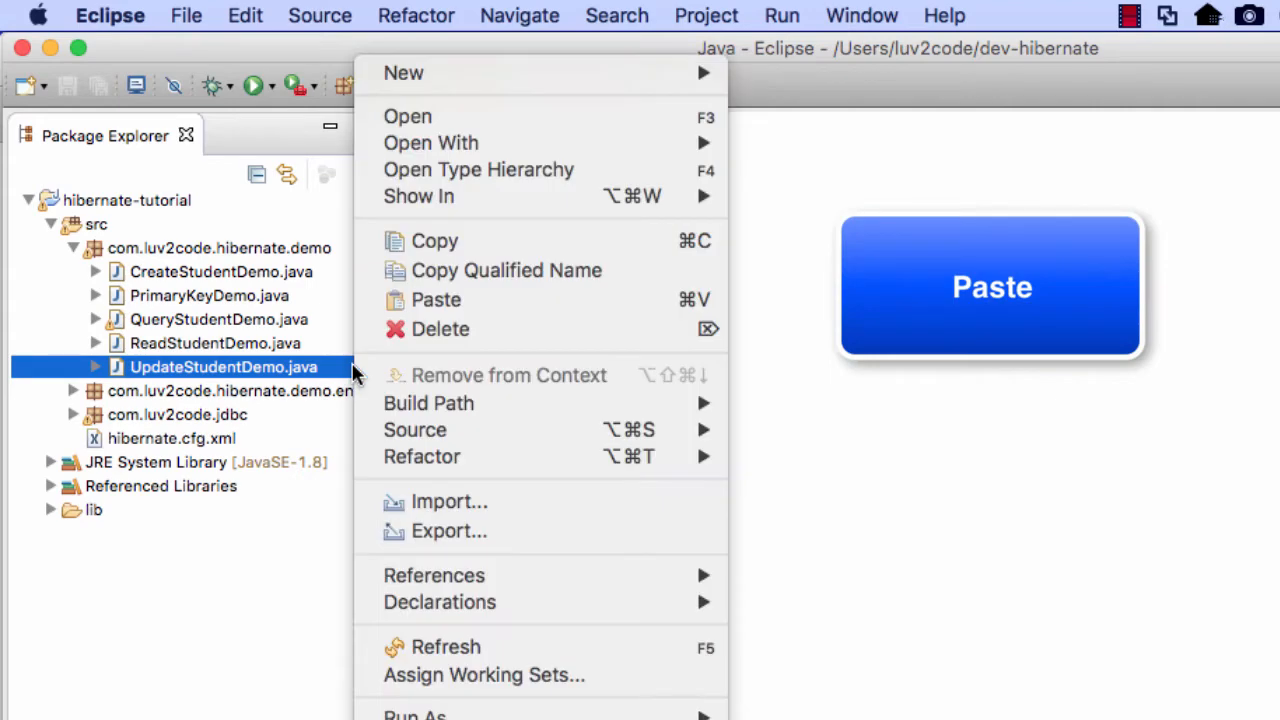
mouse_move(613, 300)
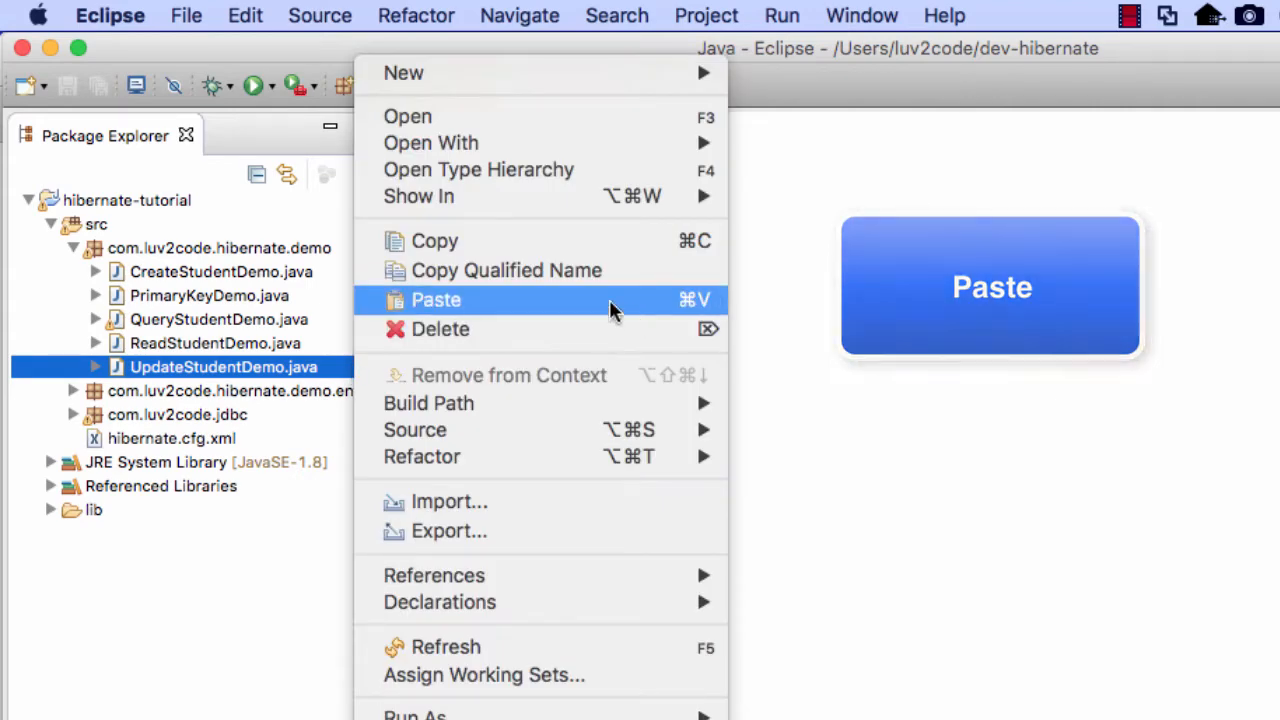
click(436, 299)
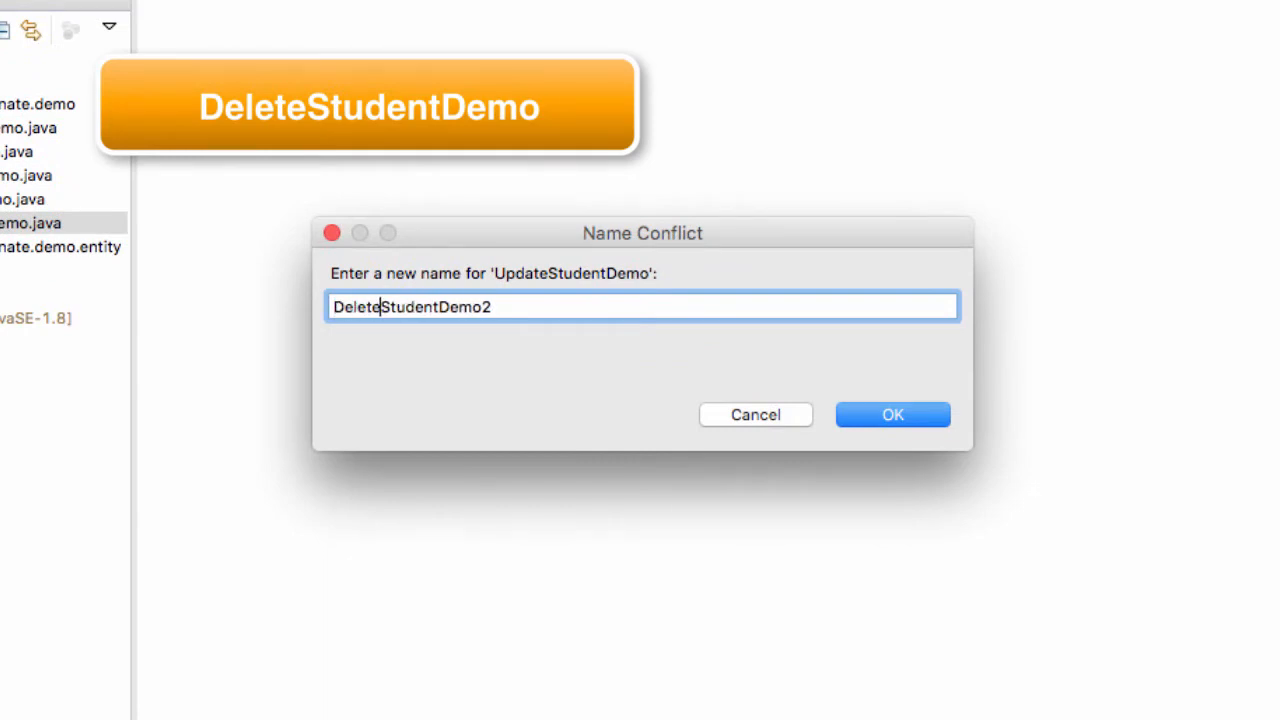
- Name the pasted copy DeleteStudentDemo and confirm it
key(Backspace)
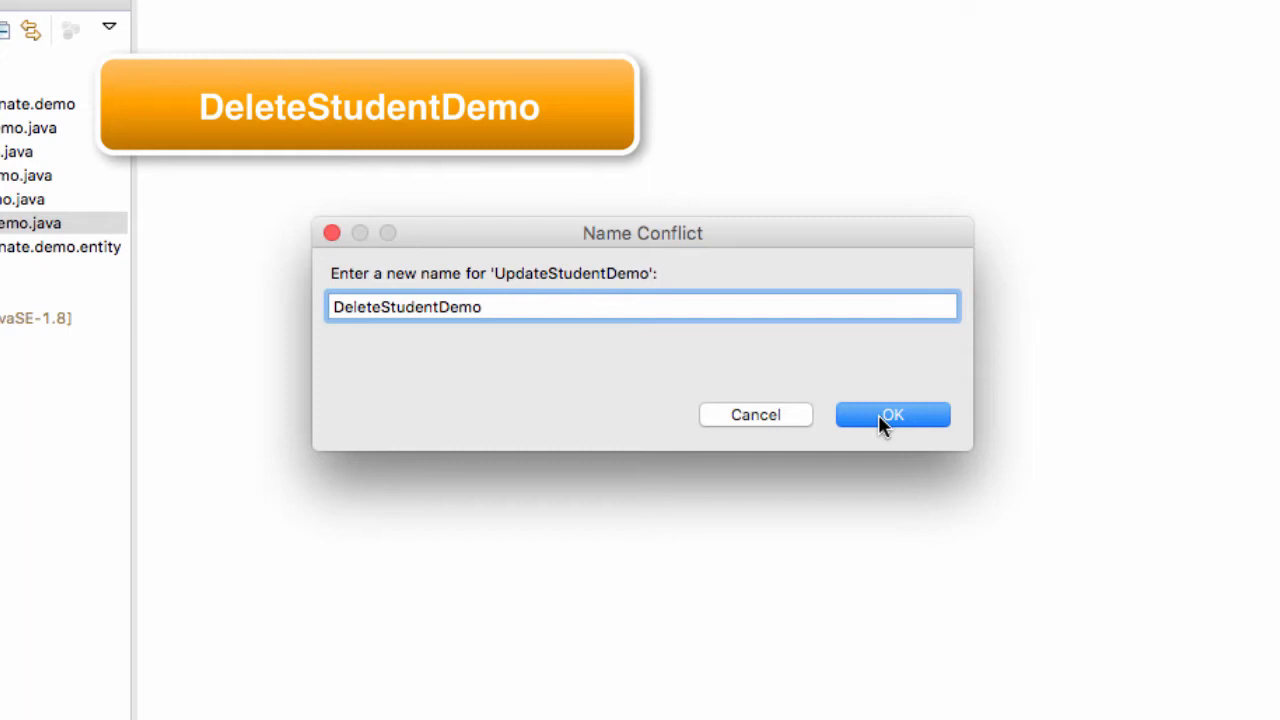
click(891, 414)
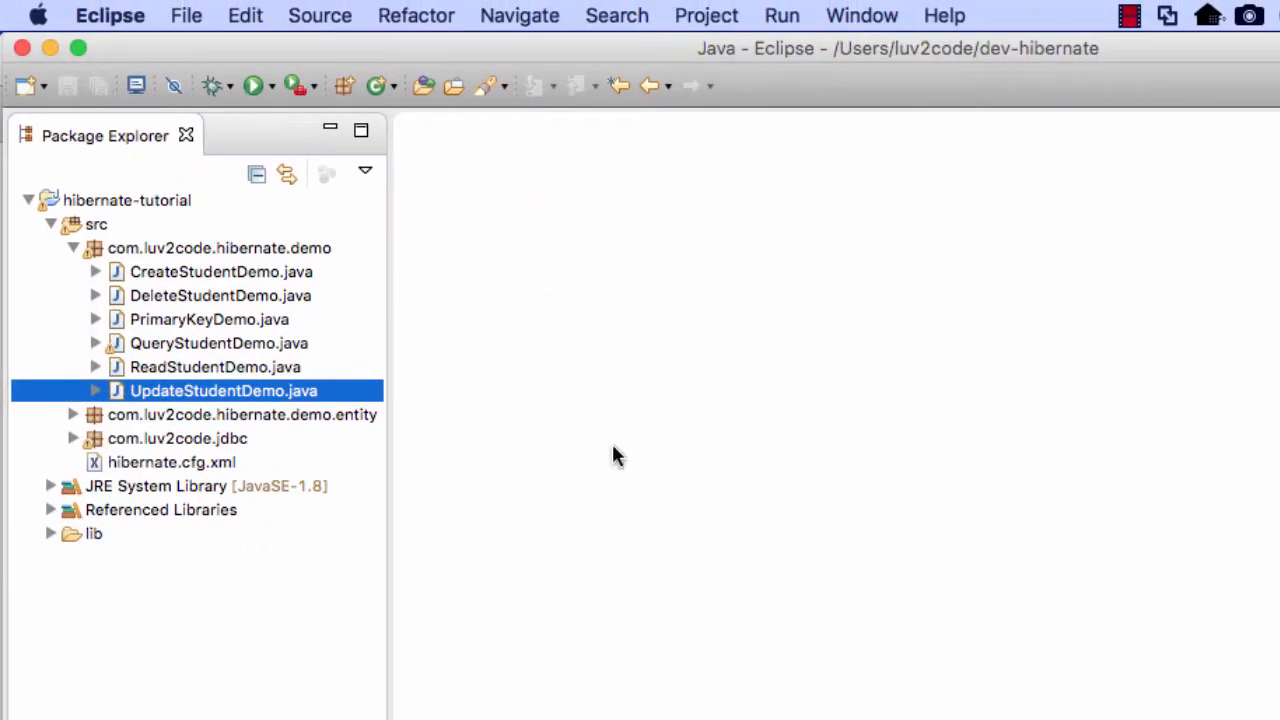
- Open DeleteStudentDemo.java and scroll through its copied session and update code
click(220, 295)
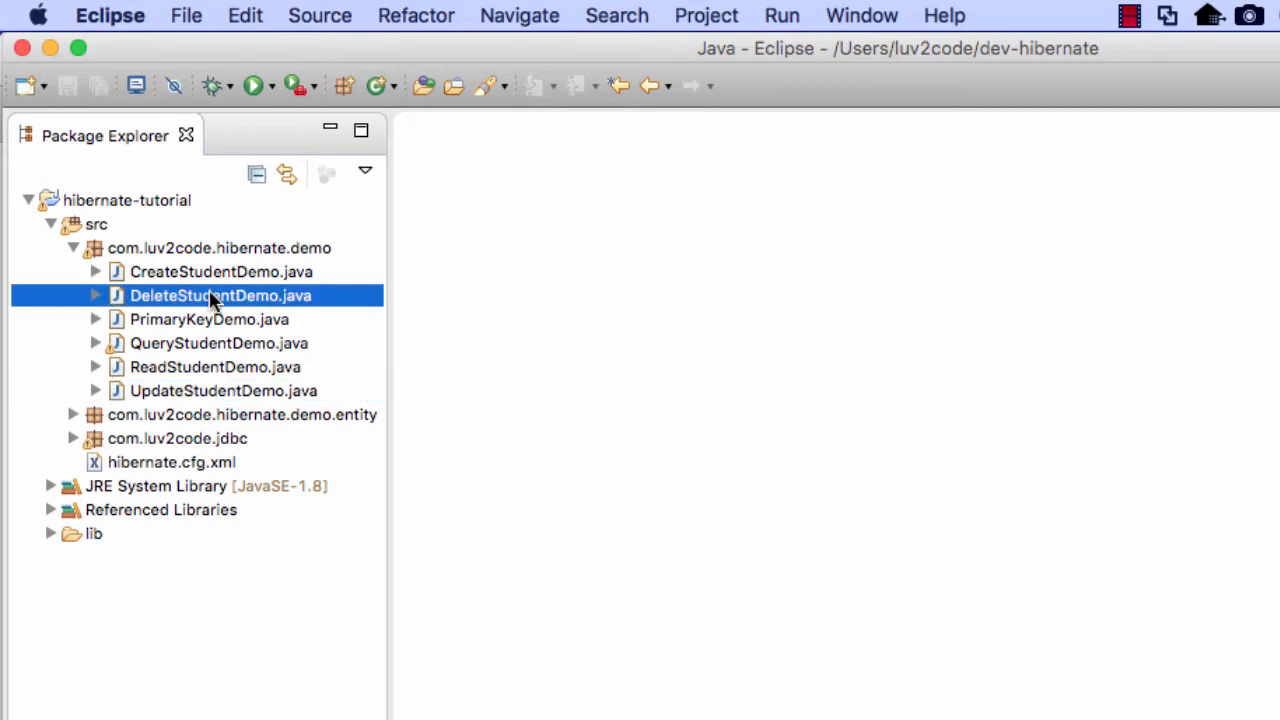
double_click(220, 295)
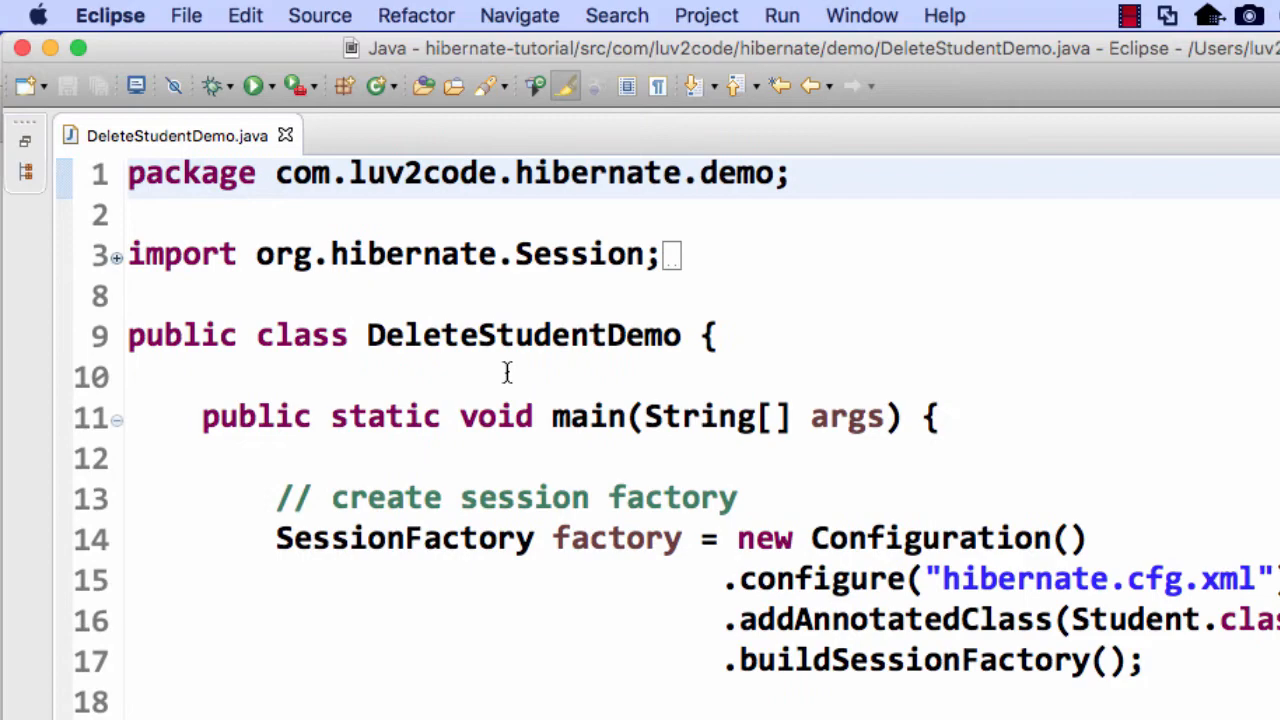
scroll(down, 3)
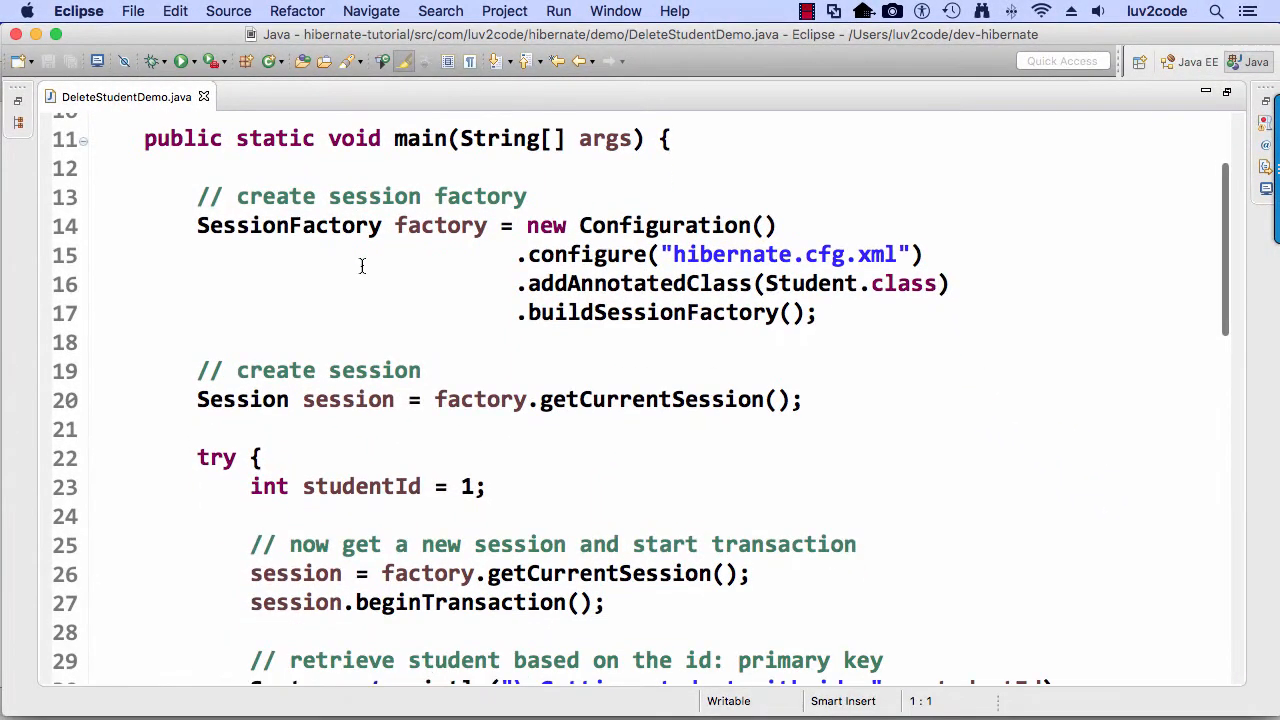
scroll(down, 3)
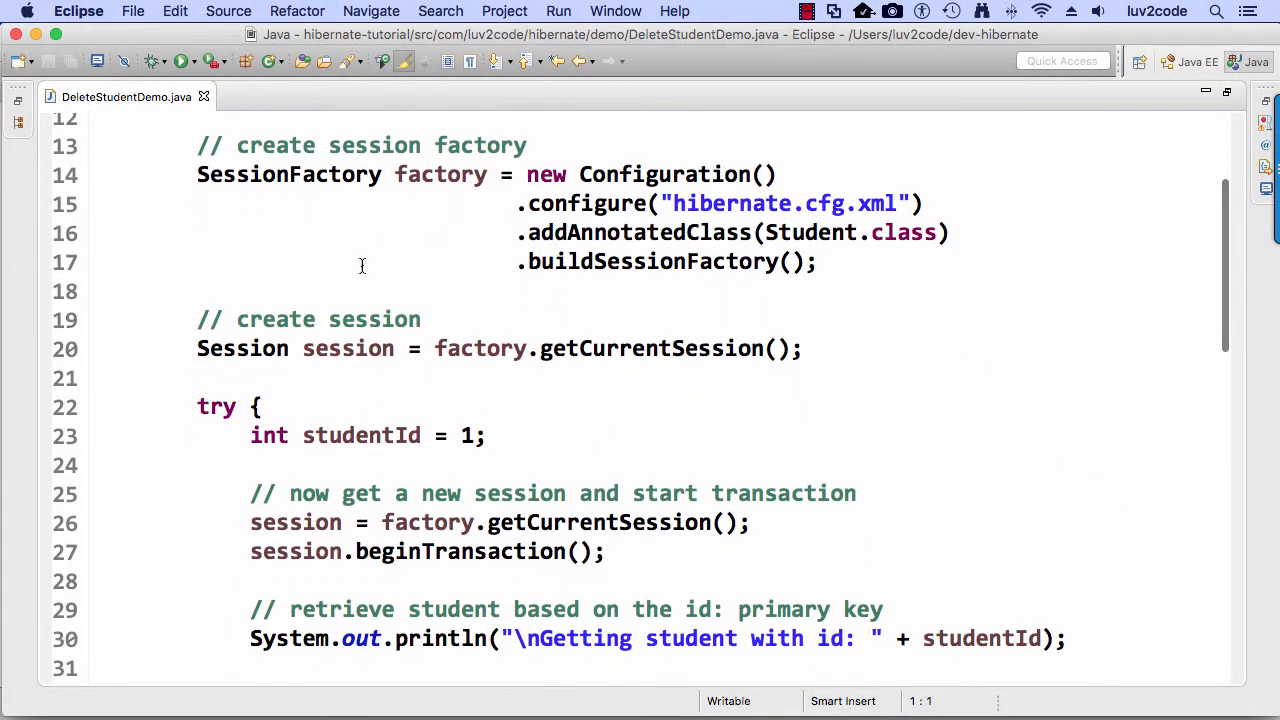
scroll(down, 3)
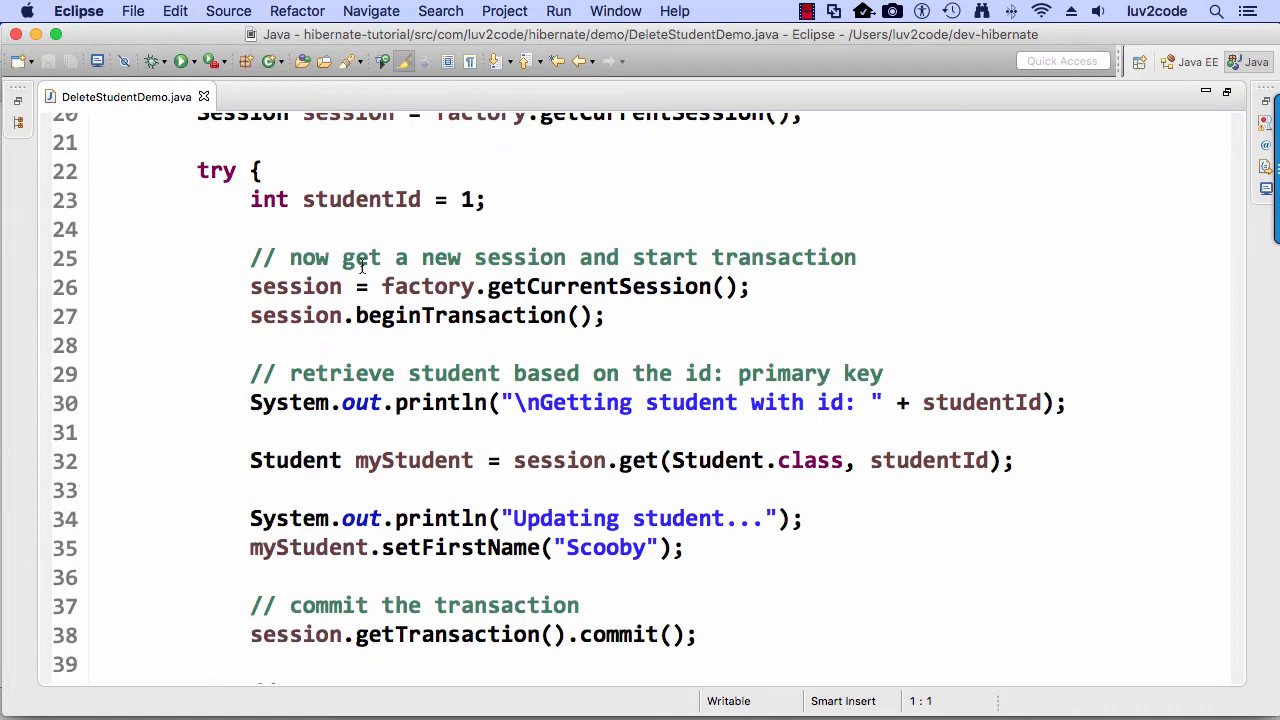
scroll(down, 3)
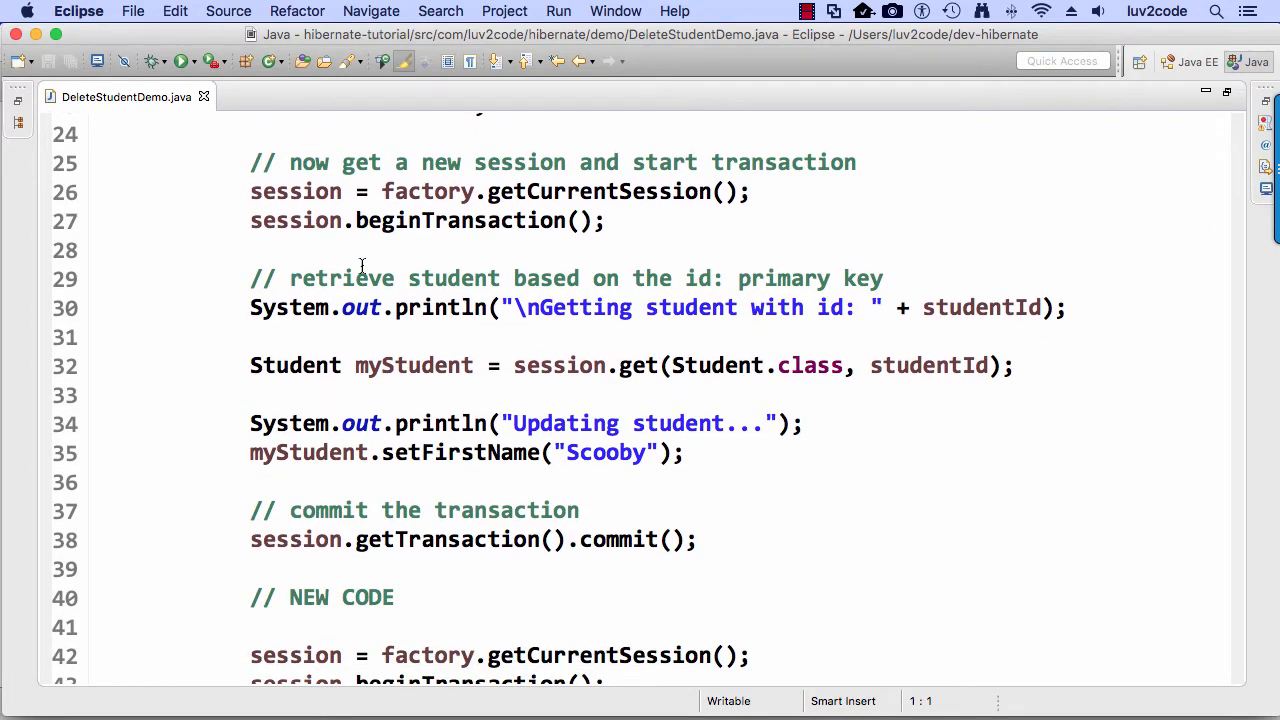
scroll(down, 3)
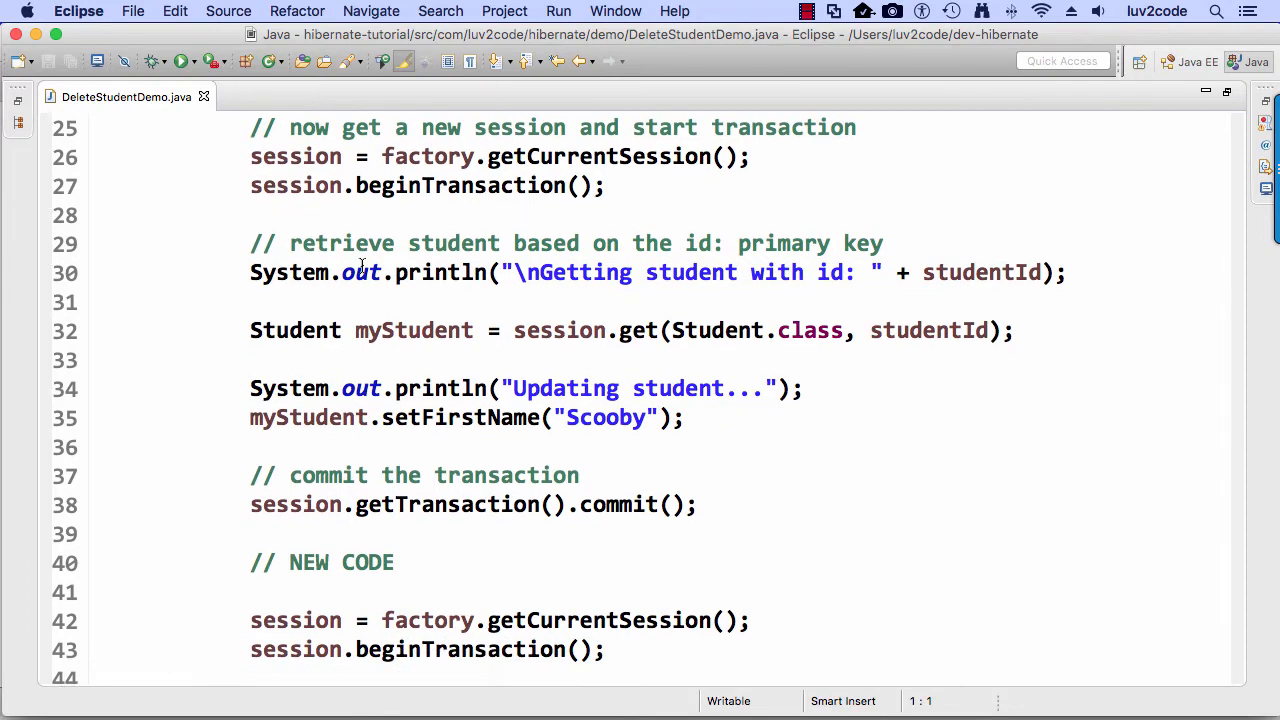
mouse_move(247, 430)
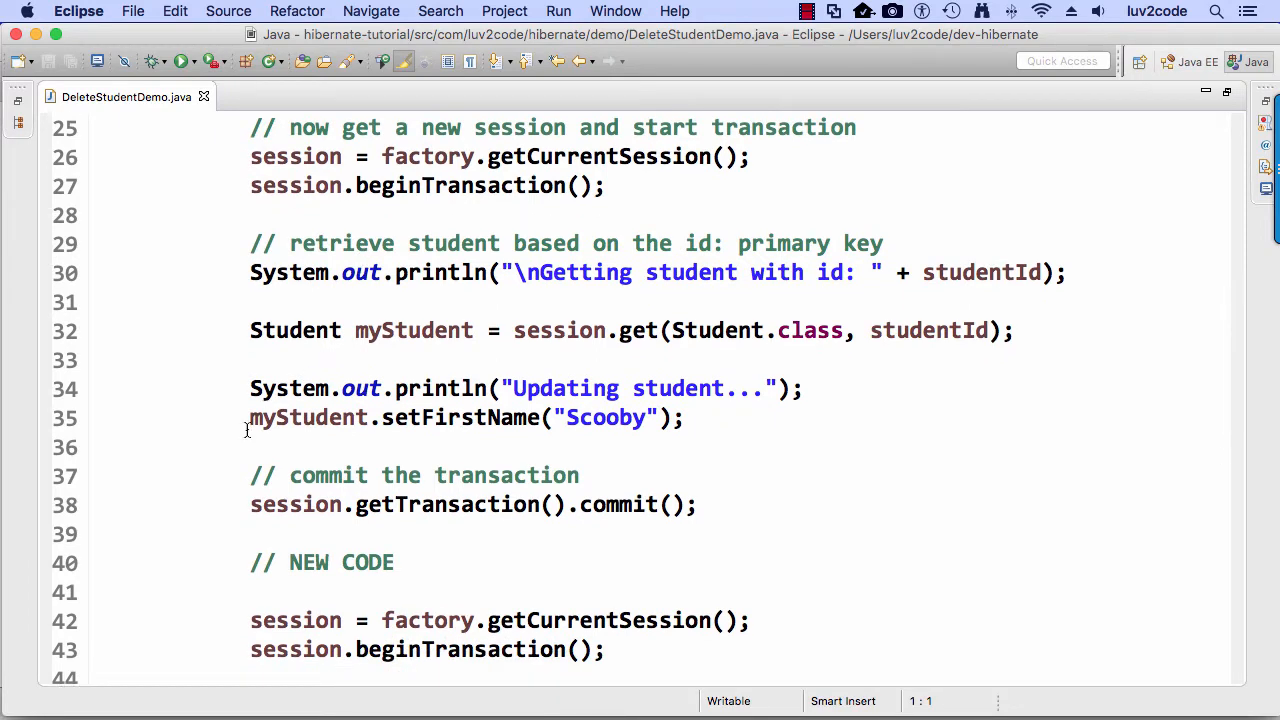
scroll(down, 3)
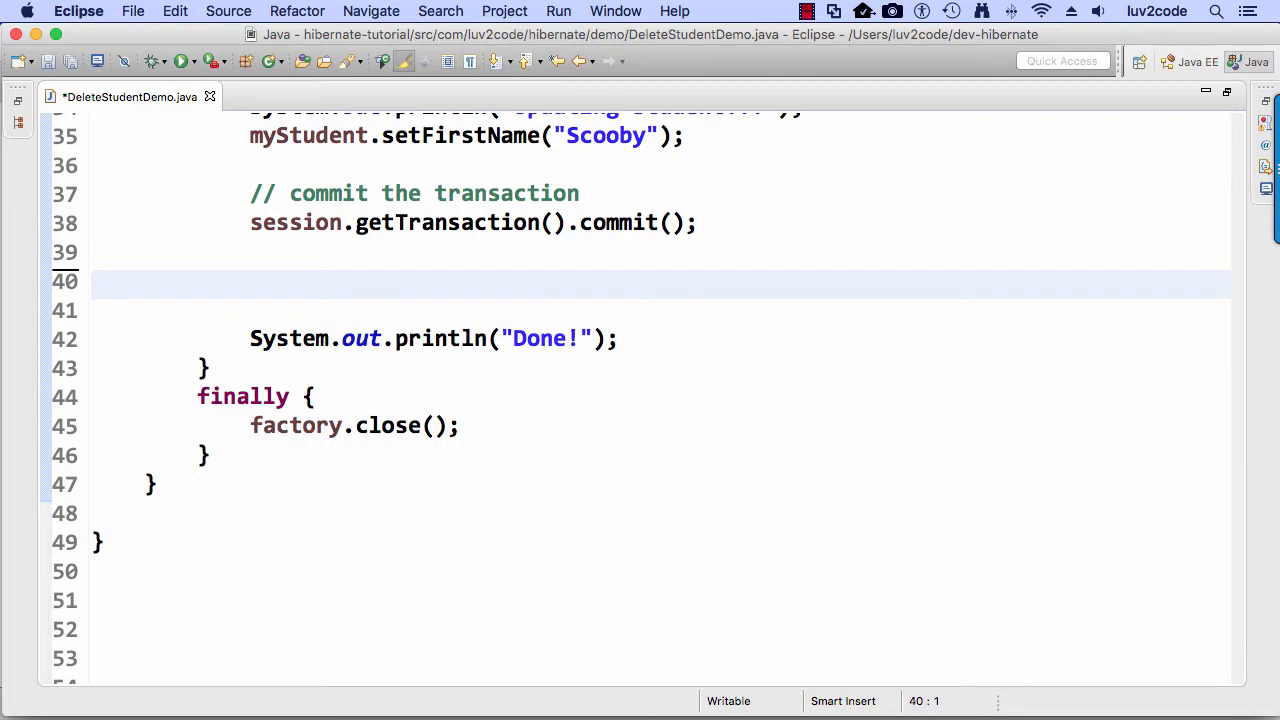
- Remove the name-update lines and move to the blank line after retrieving the student
scroll(up, 3)
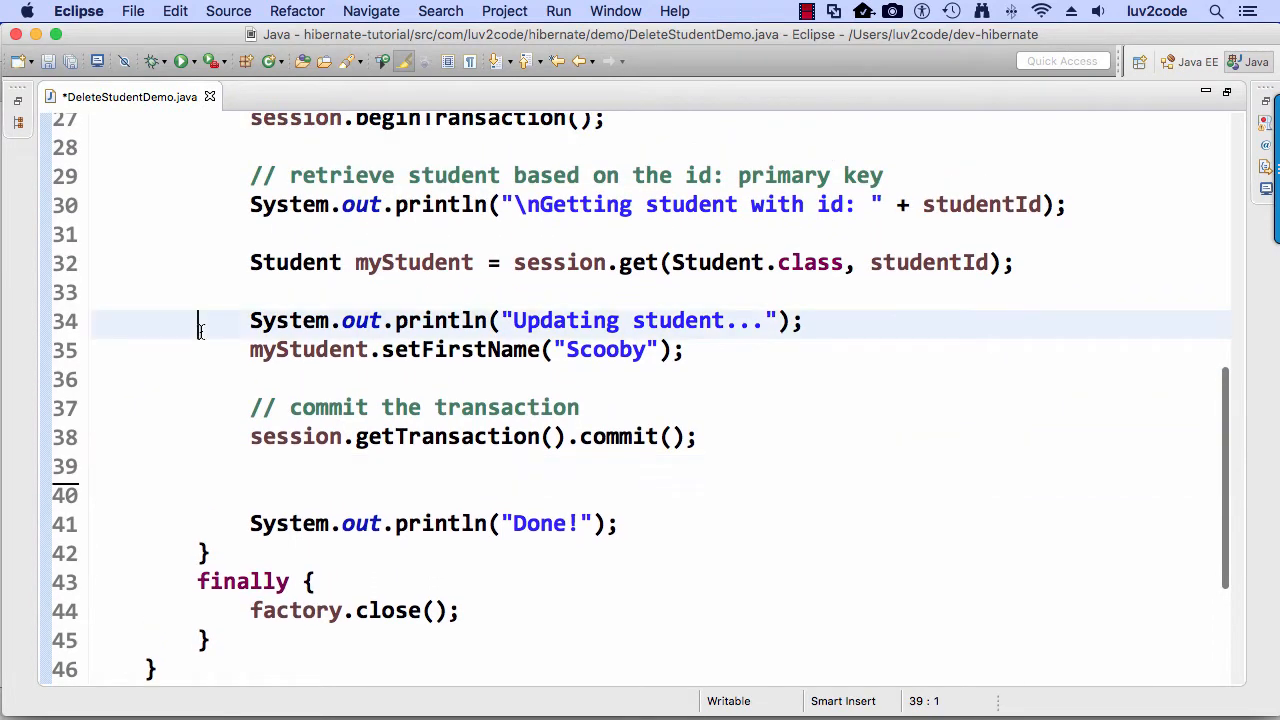
click(145, 321)
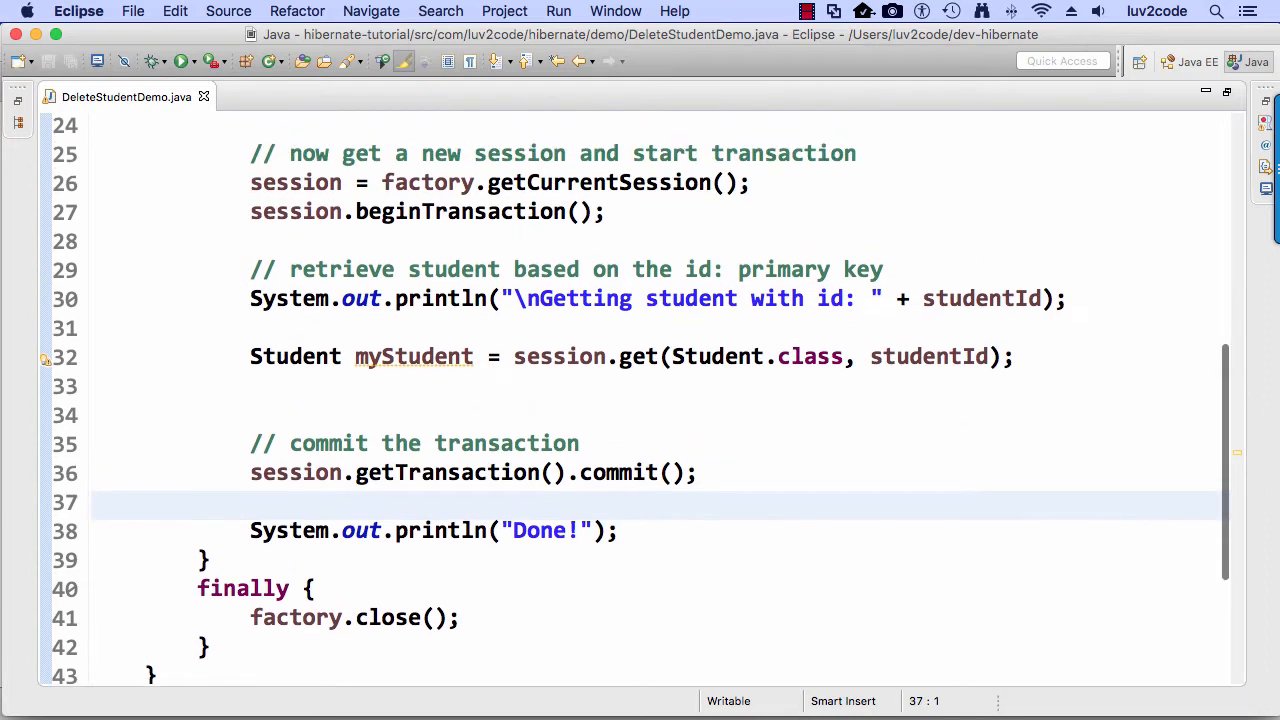
scroll(up, 3)
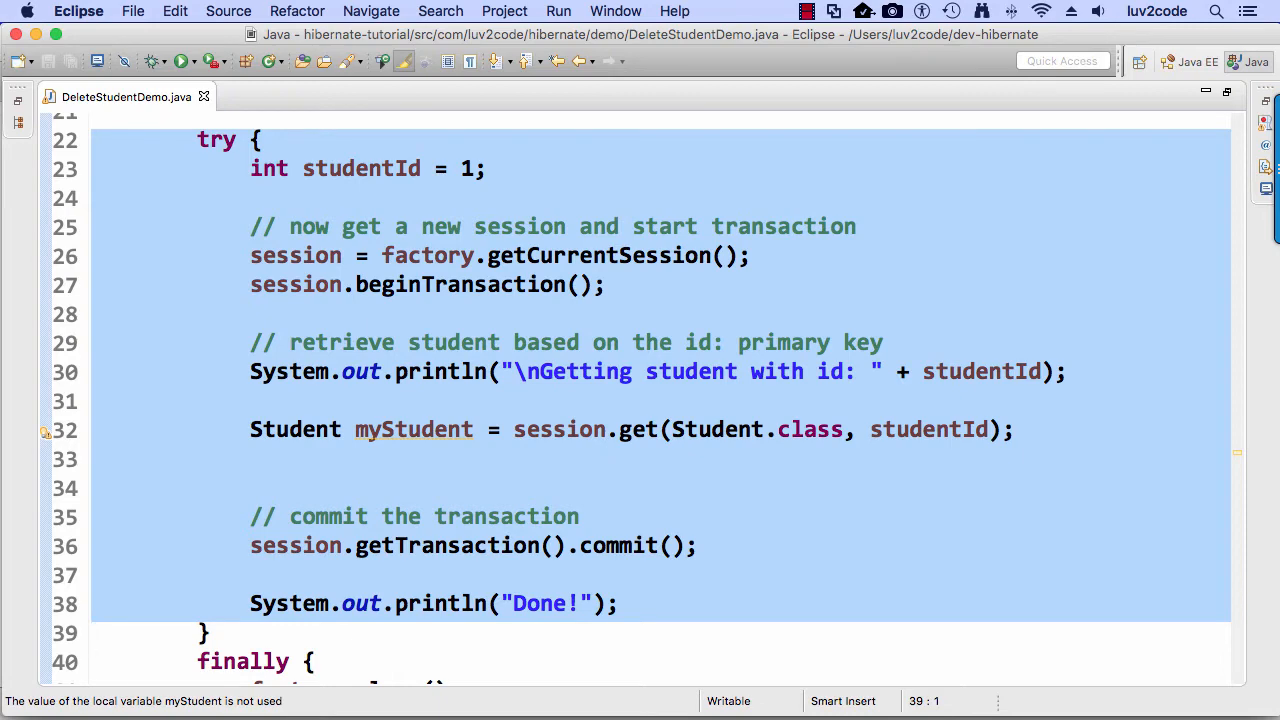
click(95, 633)
text(//)
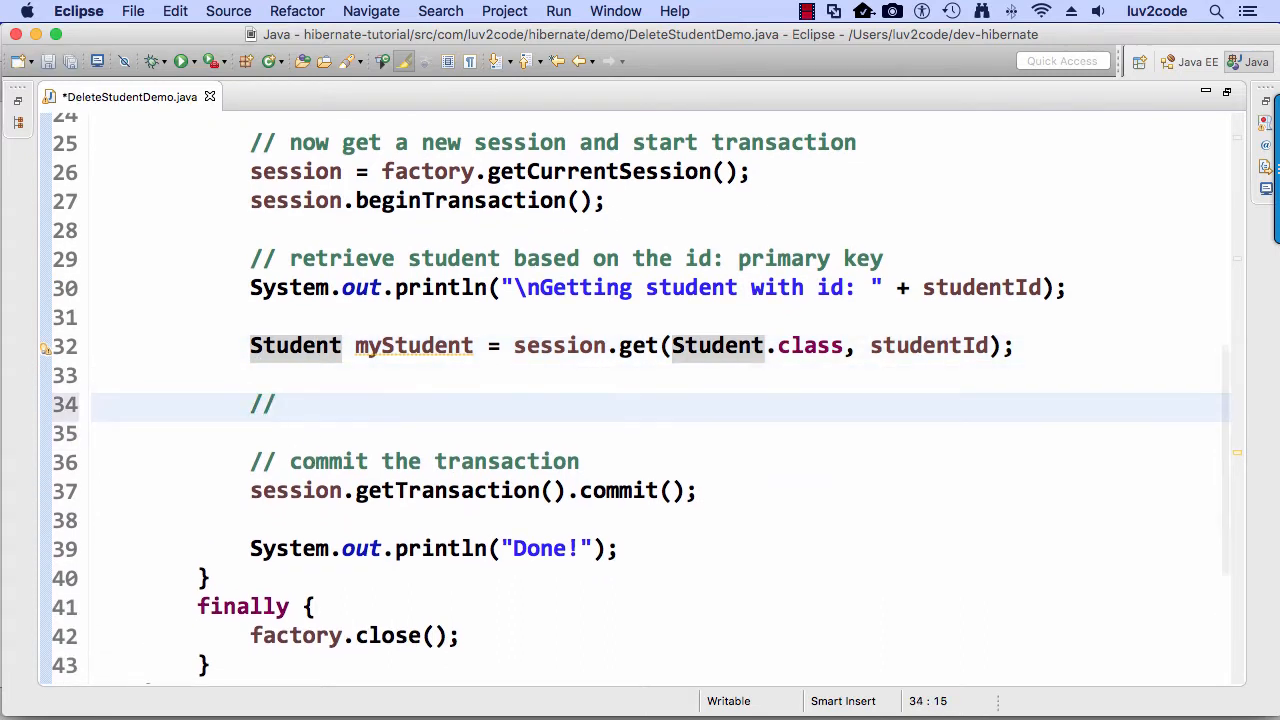
- Add a 'delete the student' comment with a session.delete call on the student
text(delete the student)
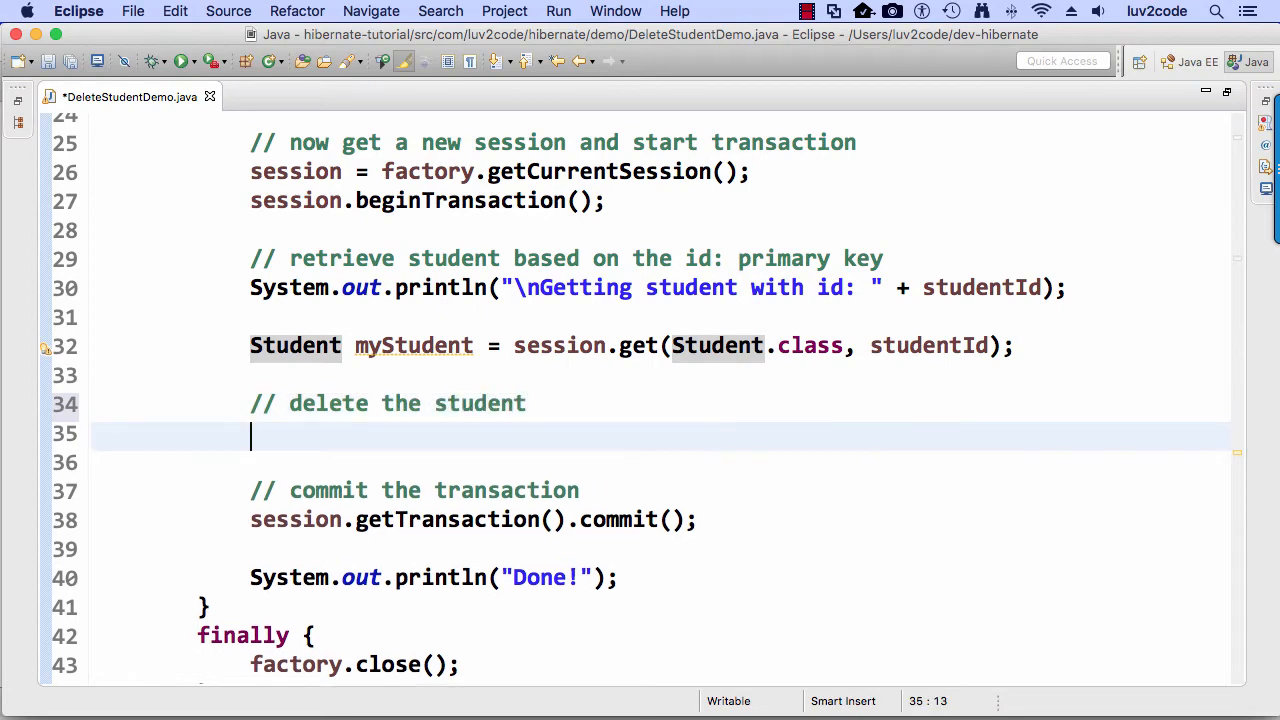
text(session.delete(myStudent);)
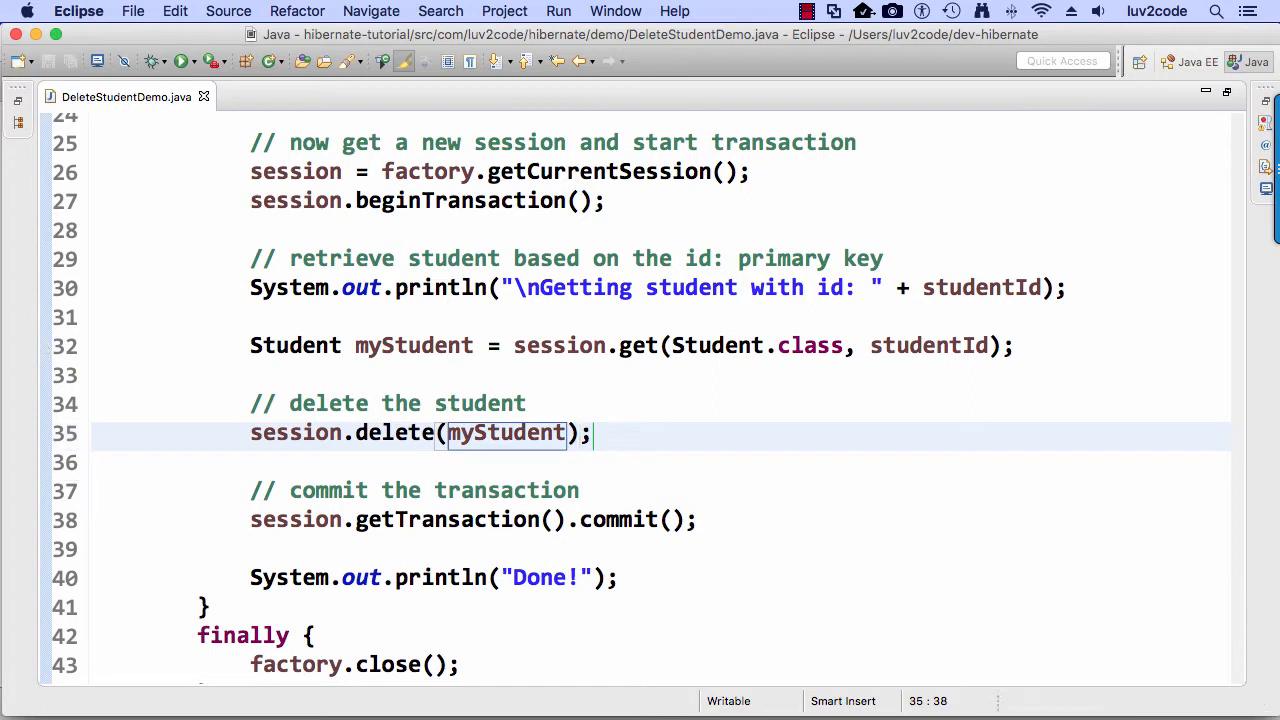
click(527, 403)
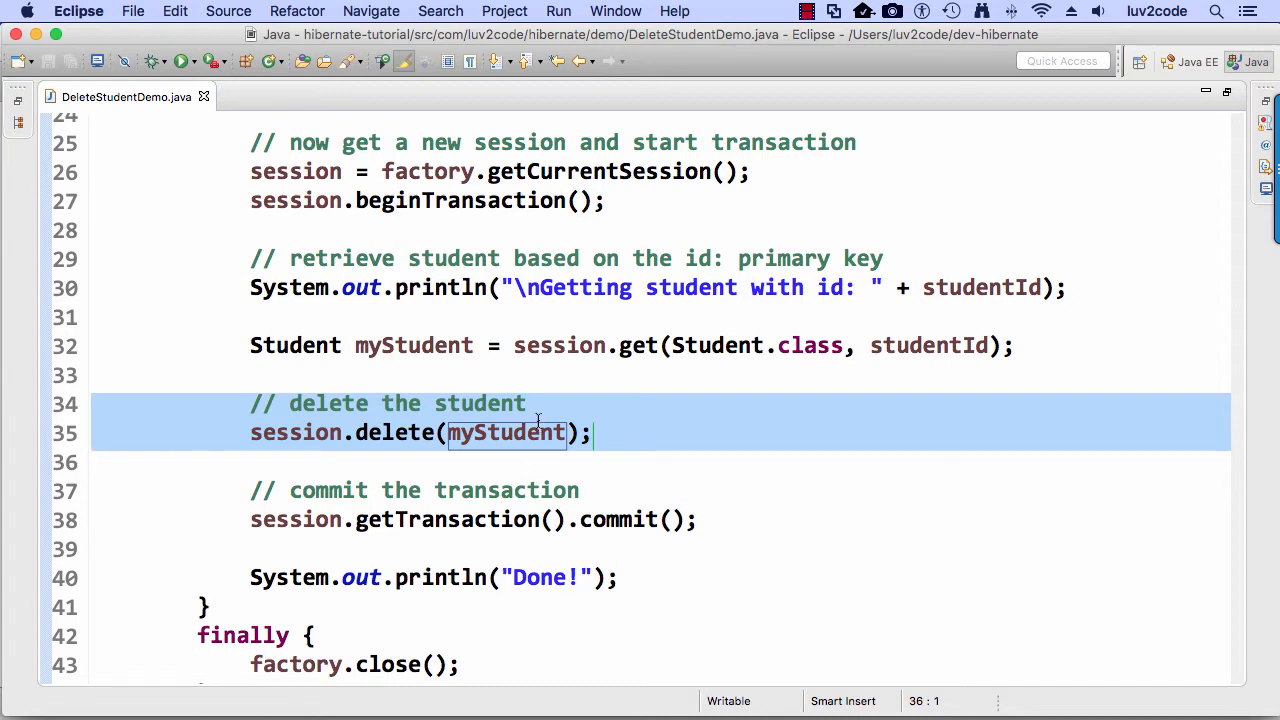
- Print "Deleting student: " + myStudent above the delete call and save
key(Return)
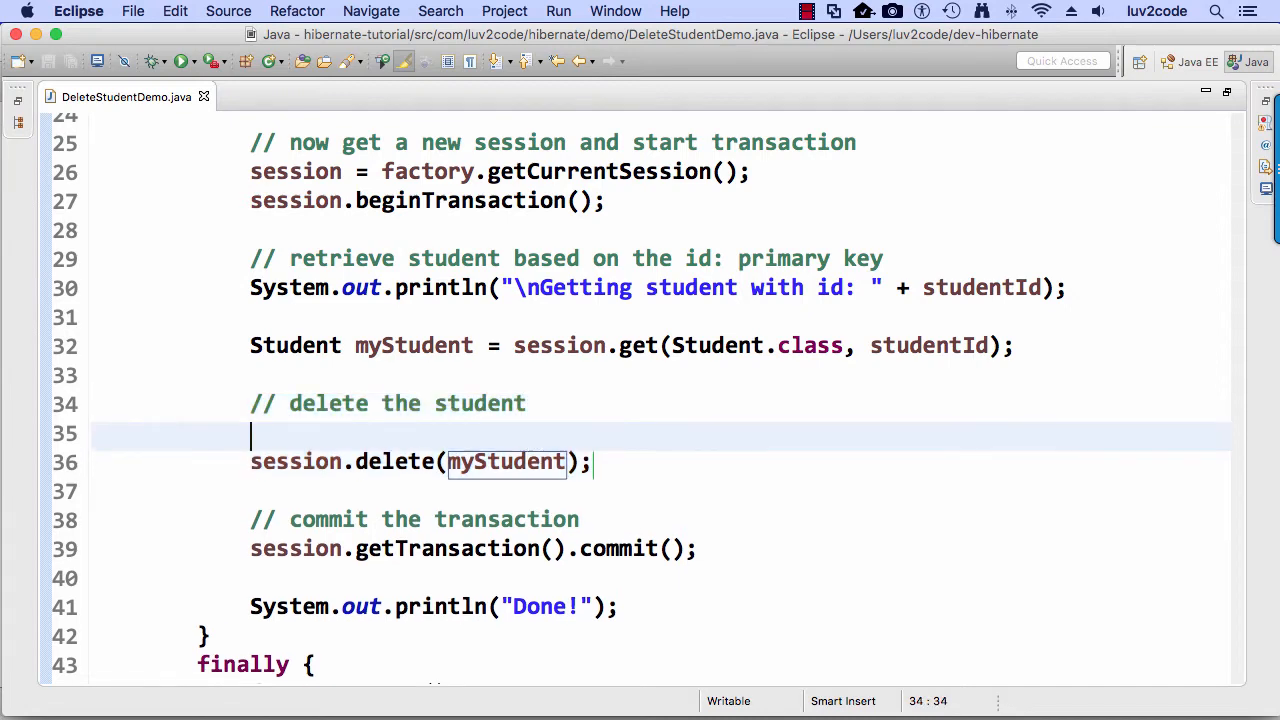
text(System.out.println();)
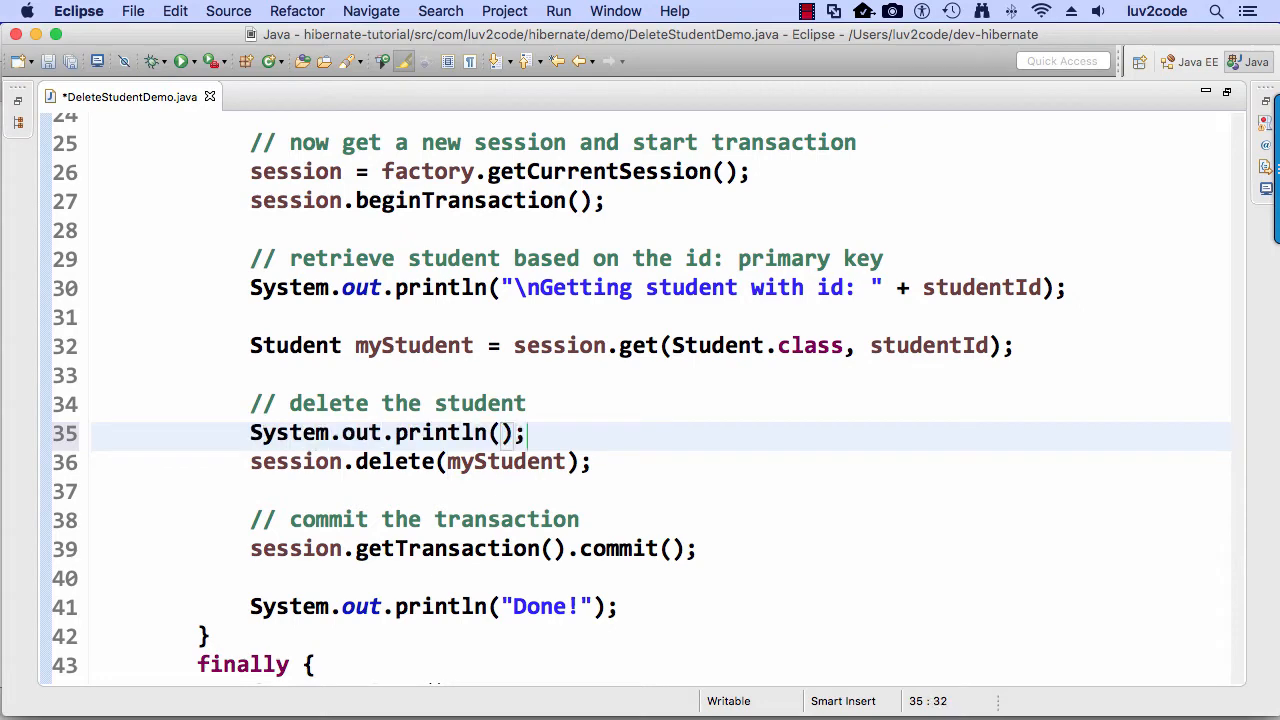
text("Deleting student:")
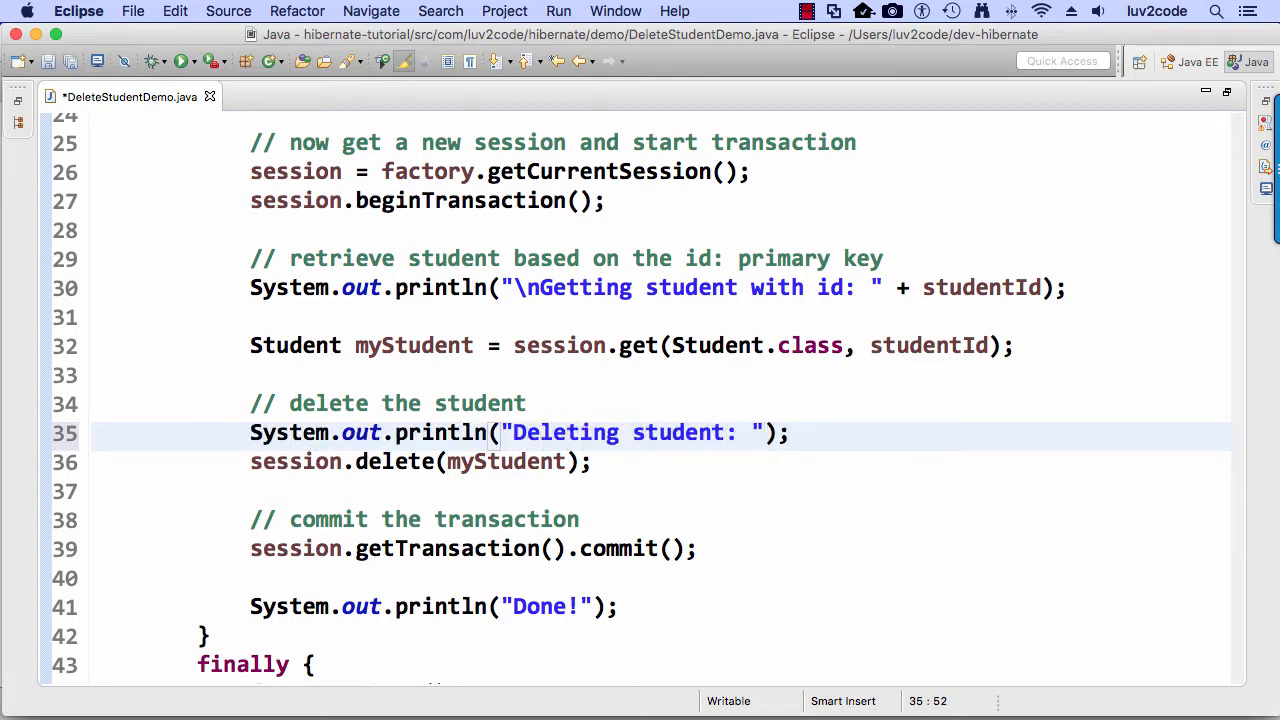
text(+ myStud)
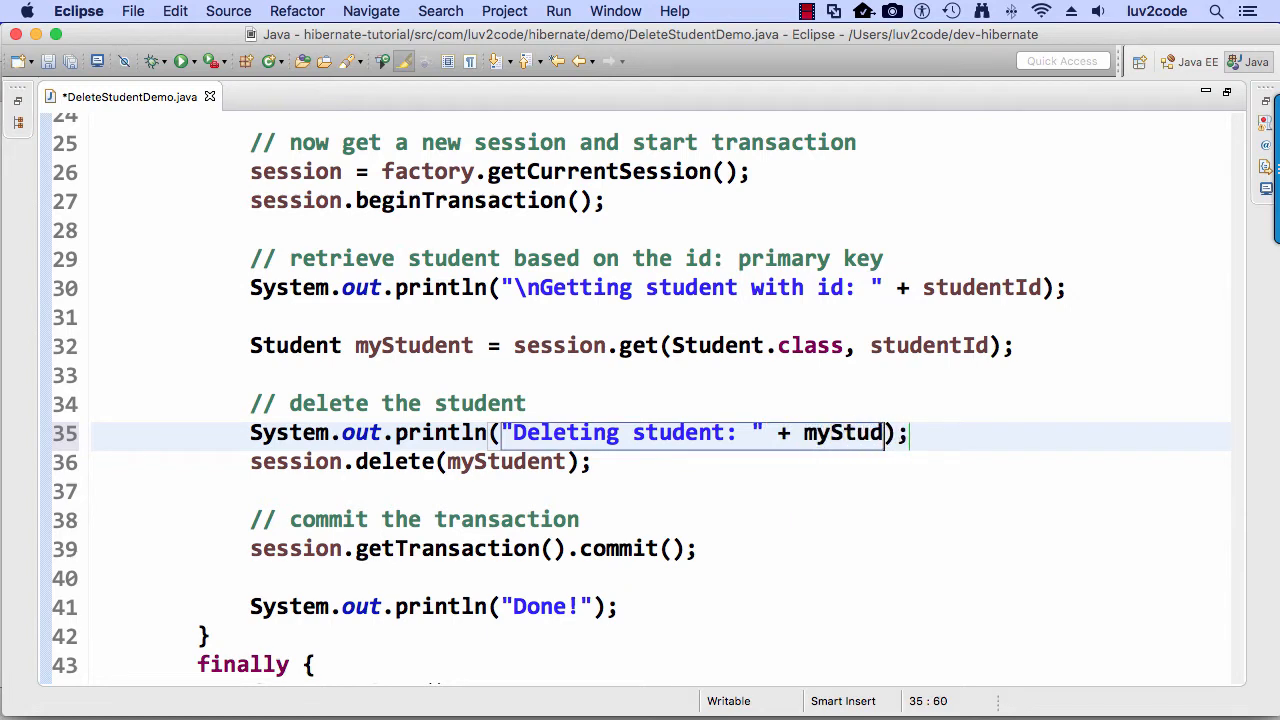
text(ent)
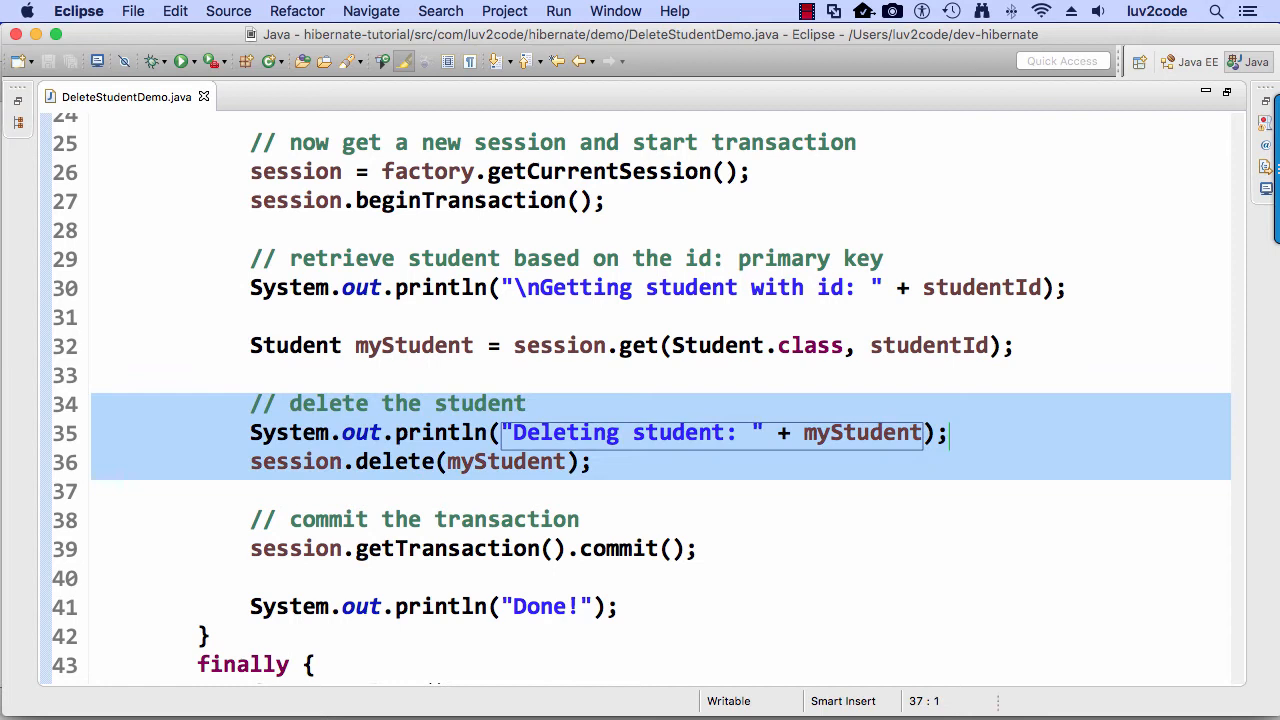
click(92, 490)
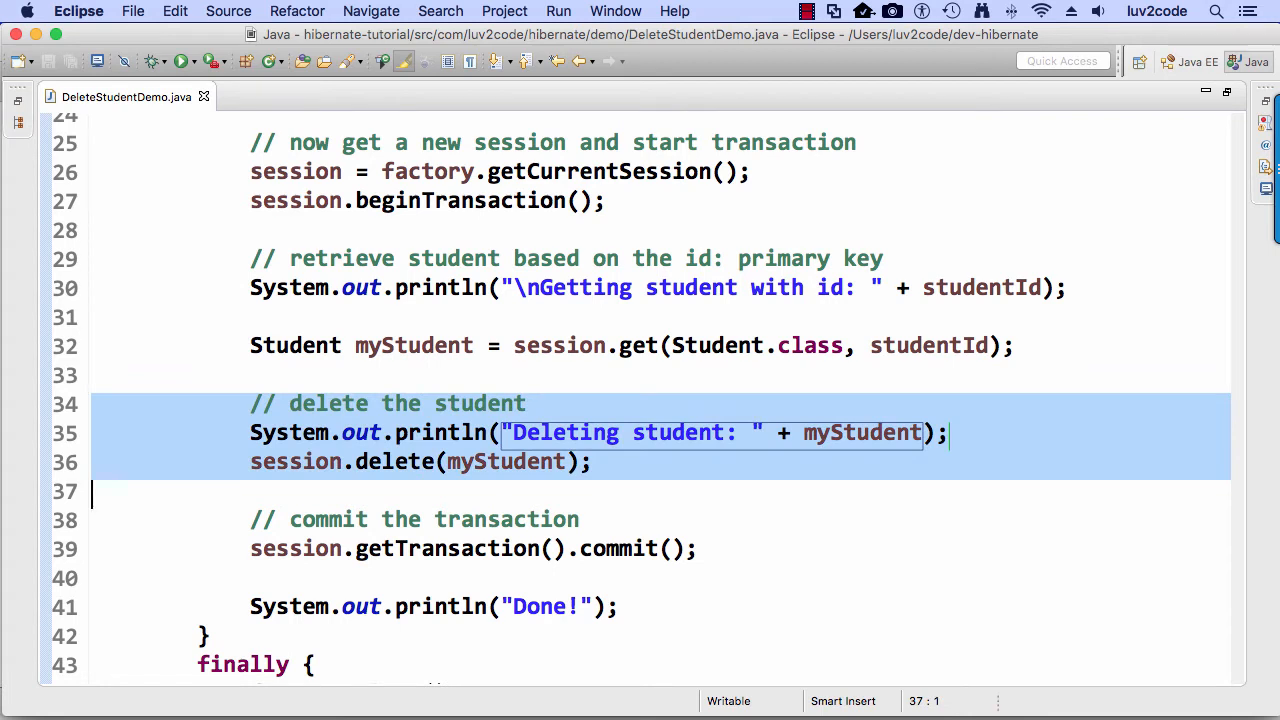
mouse_move(134, 373)
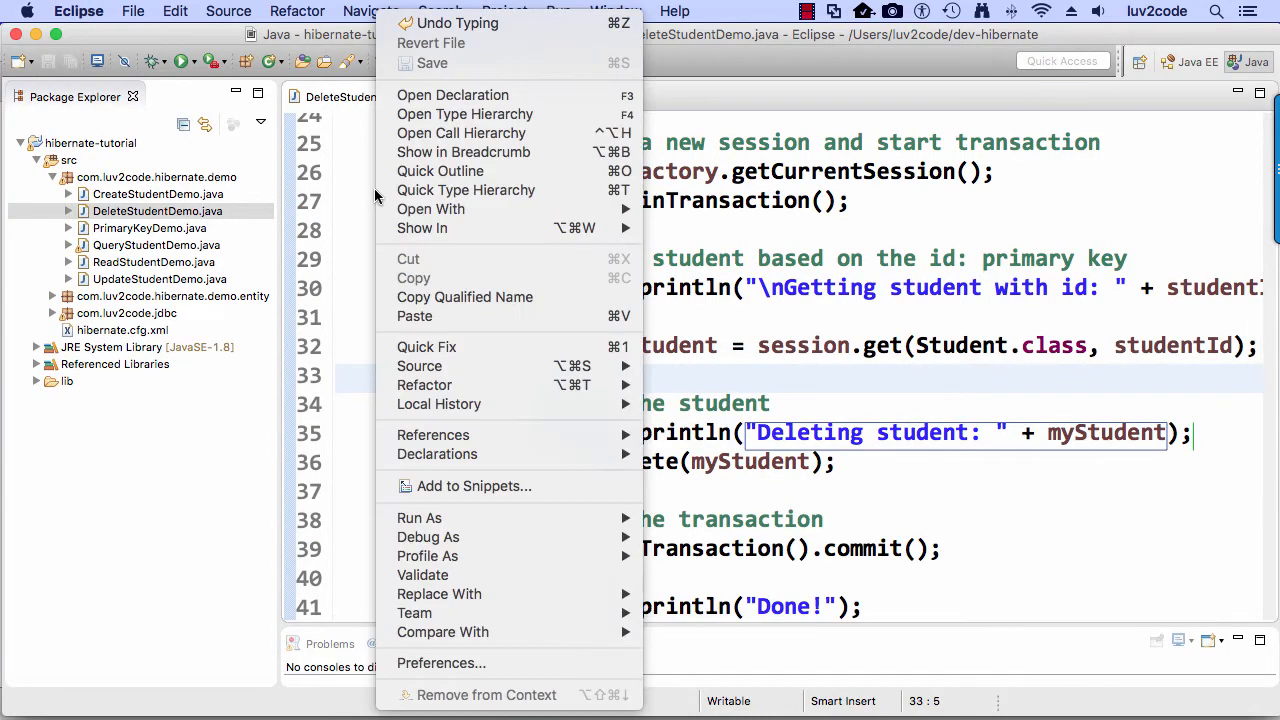
mouse_move(419, 517)
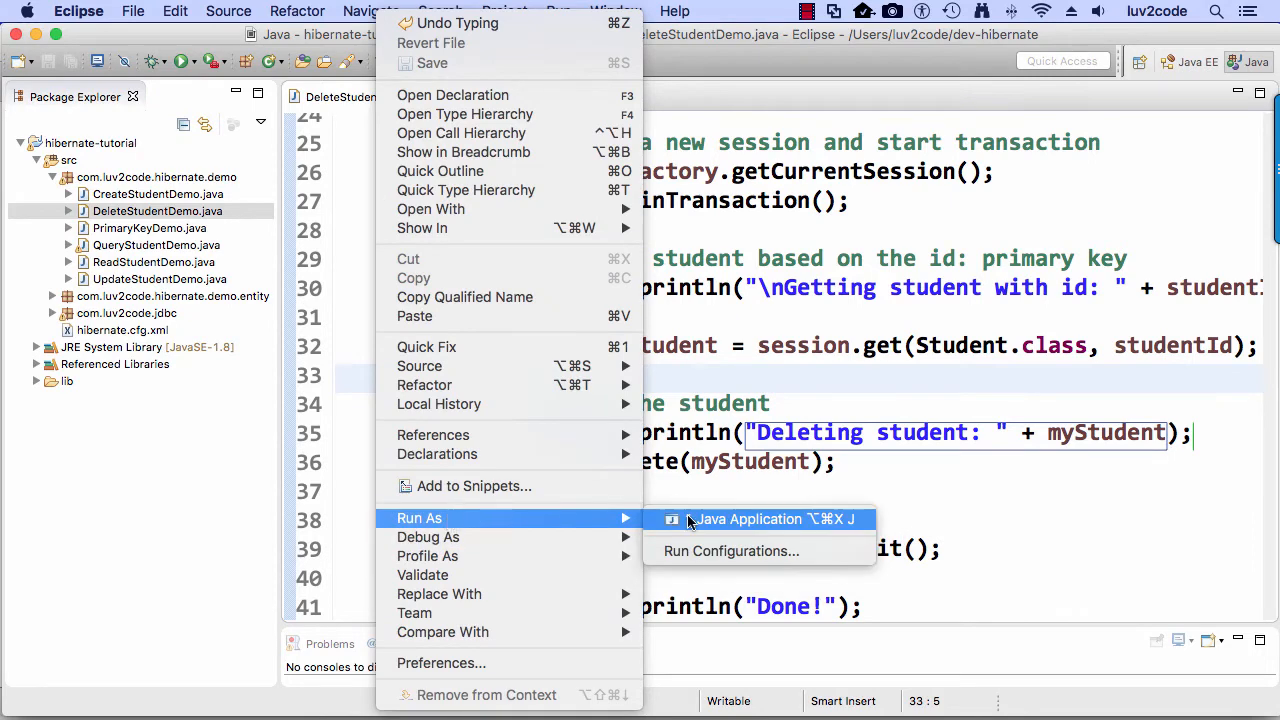
- Run DeleteStudentDemo as a Java Application
click(747, 518)
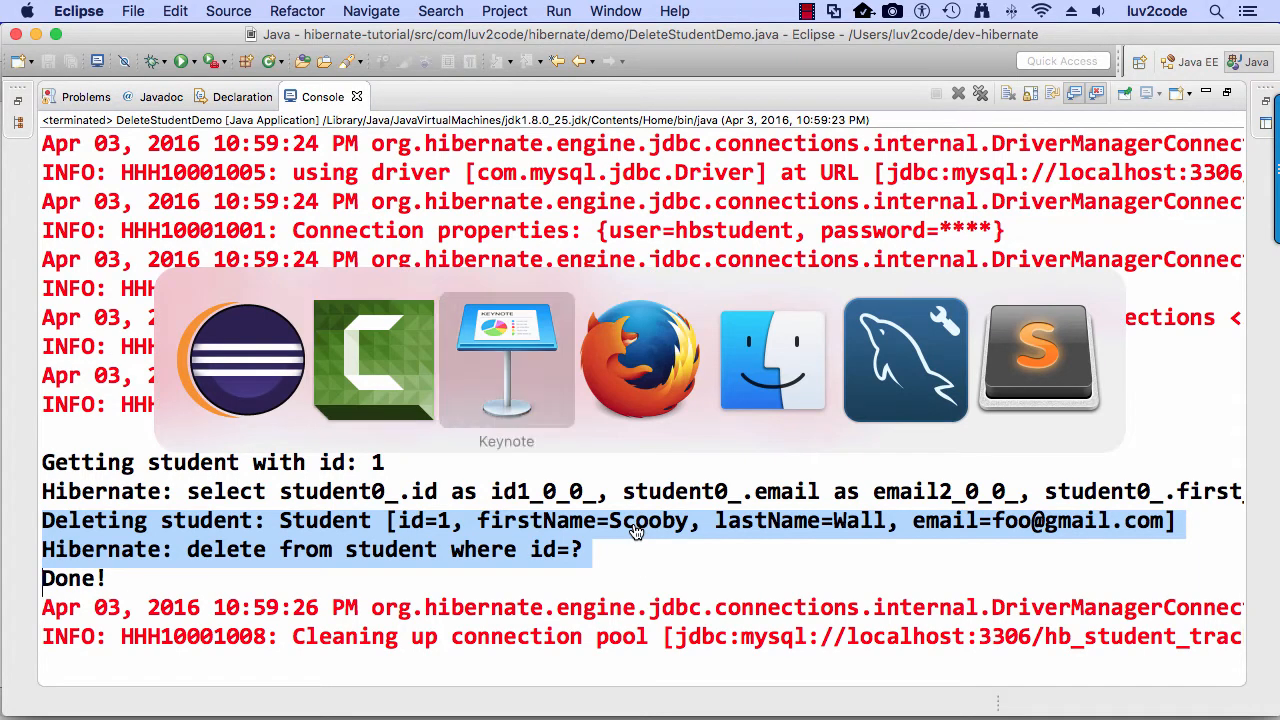
- Reload the student table in MySQL Workbench to confirm id 1 is gone, then return to Eclipse
click(904, 360)
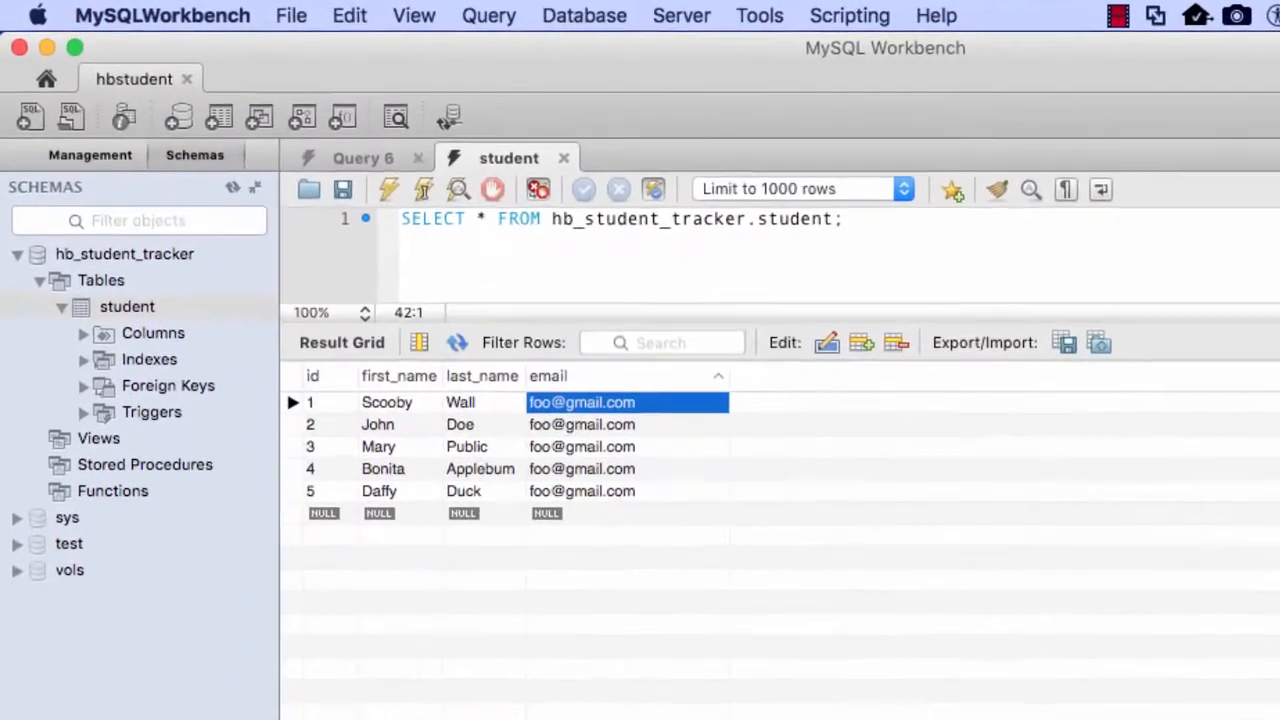
click(127, 309)
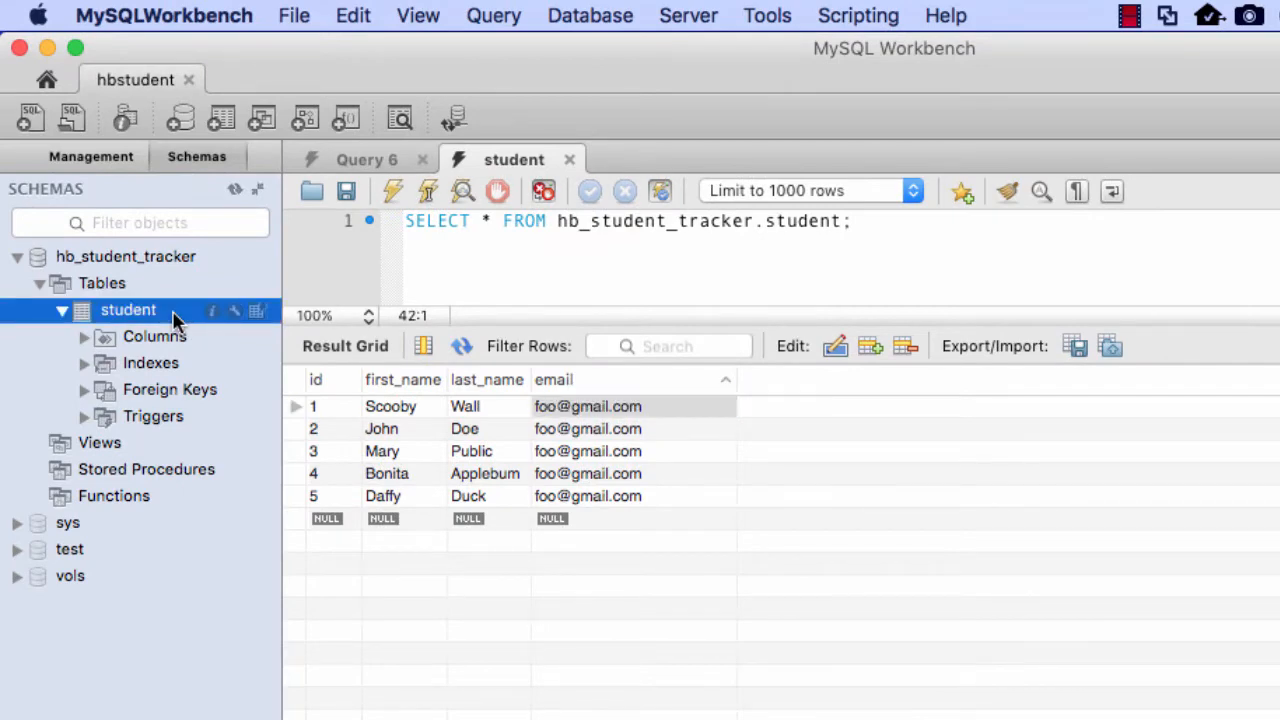
right_click(127, 309)
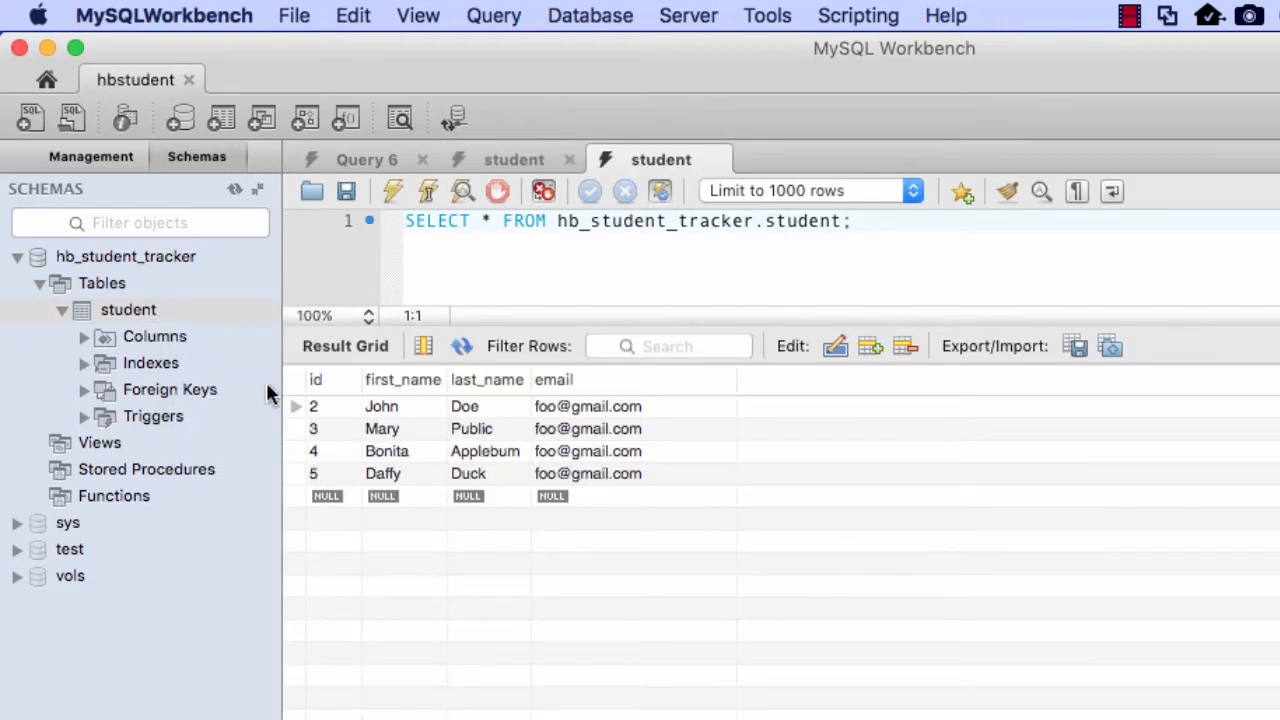
click(587, 406)
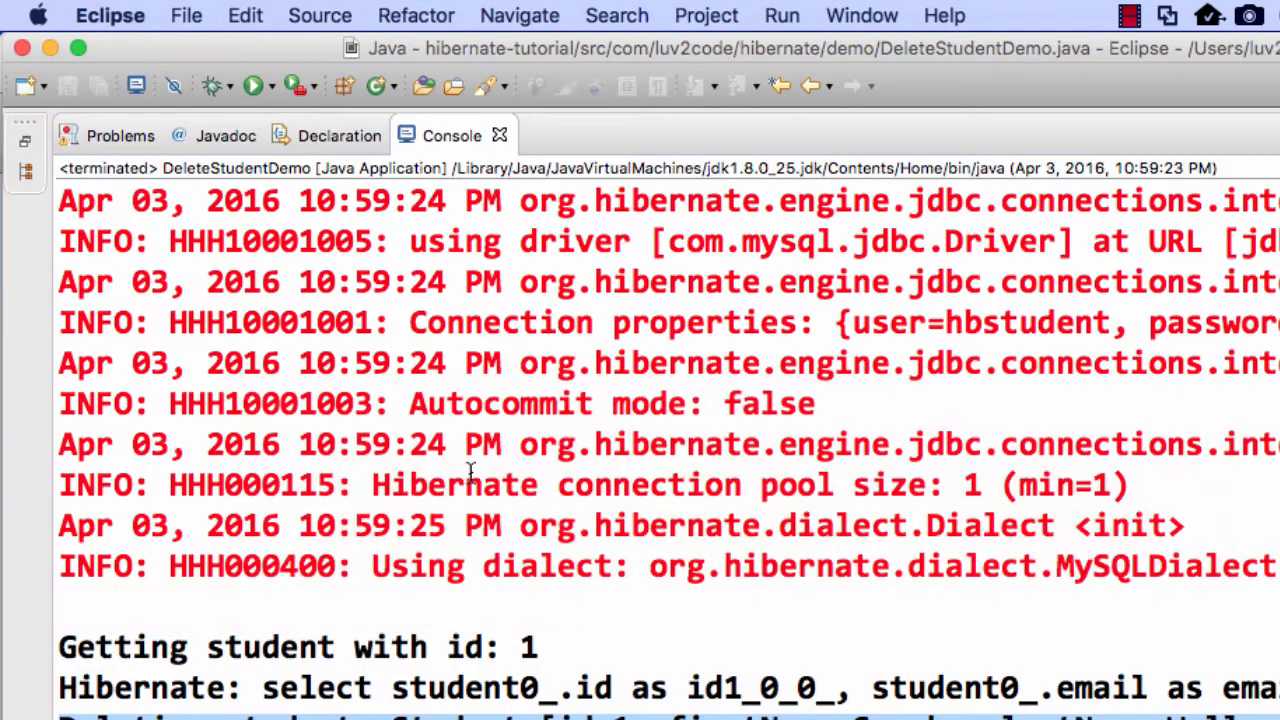
click(518, 135)
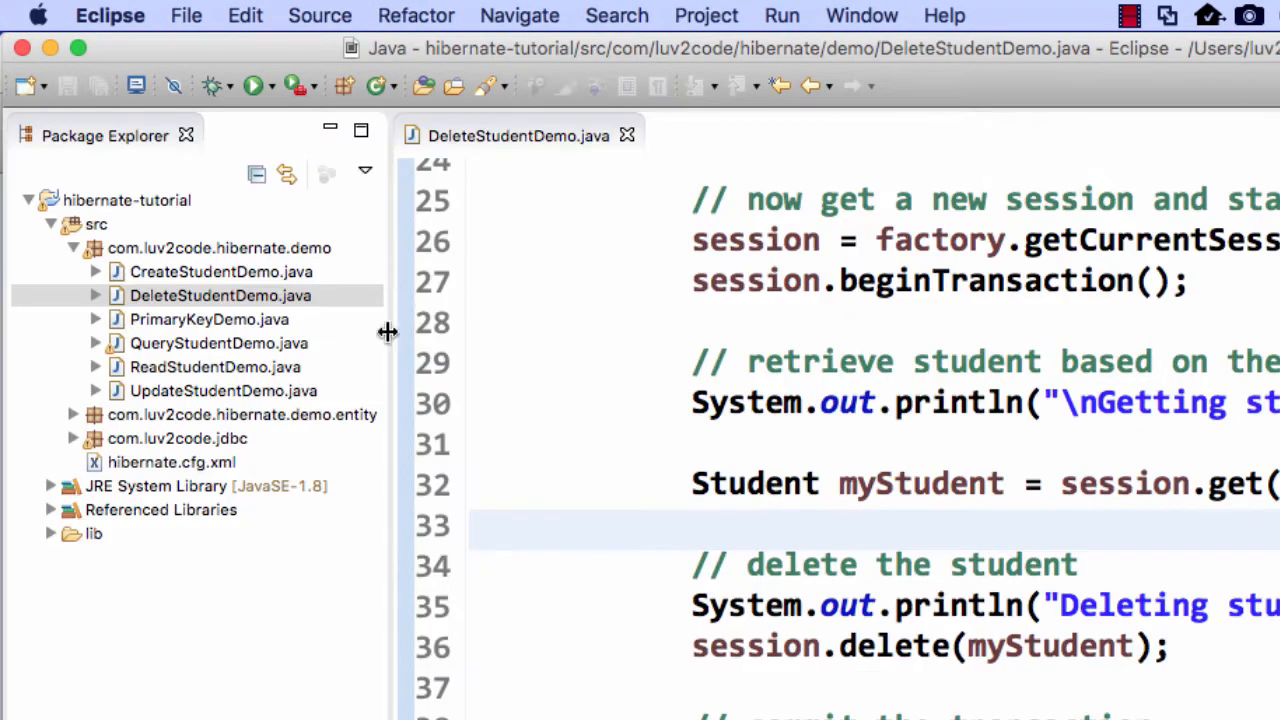
mouse_move(519, 135)
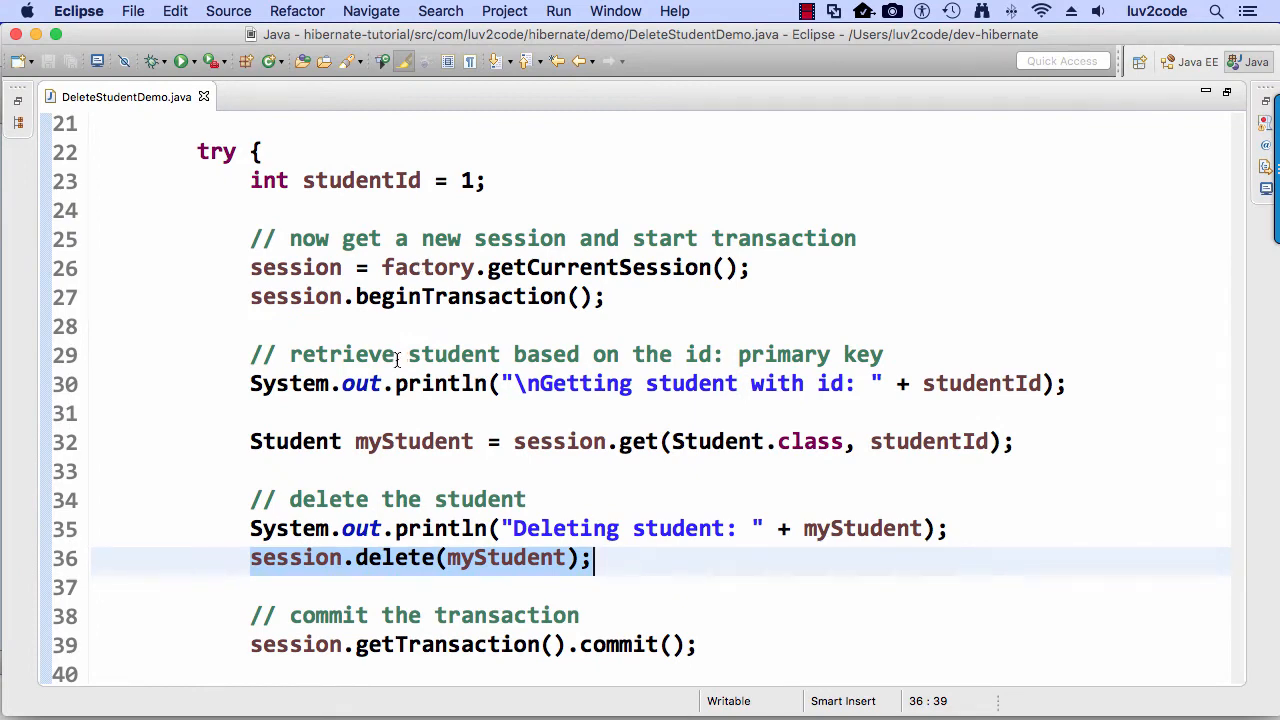
scroll(down, 3)
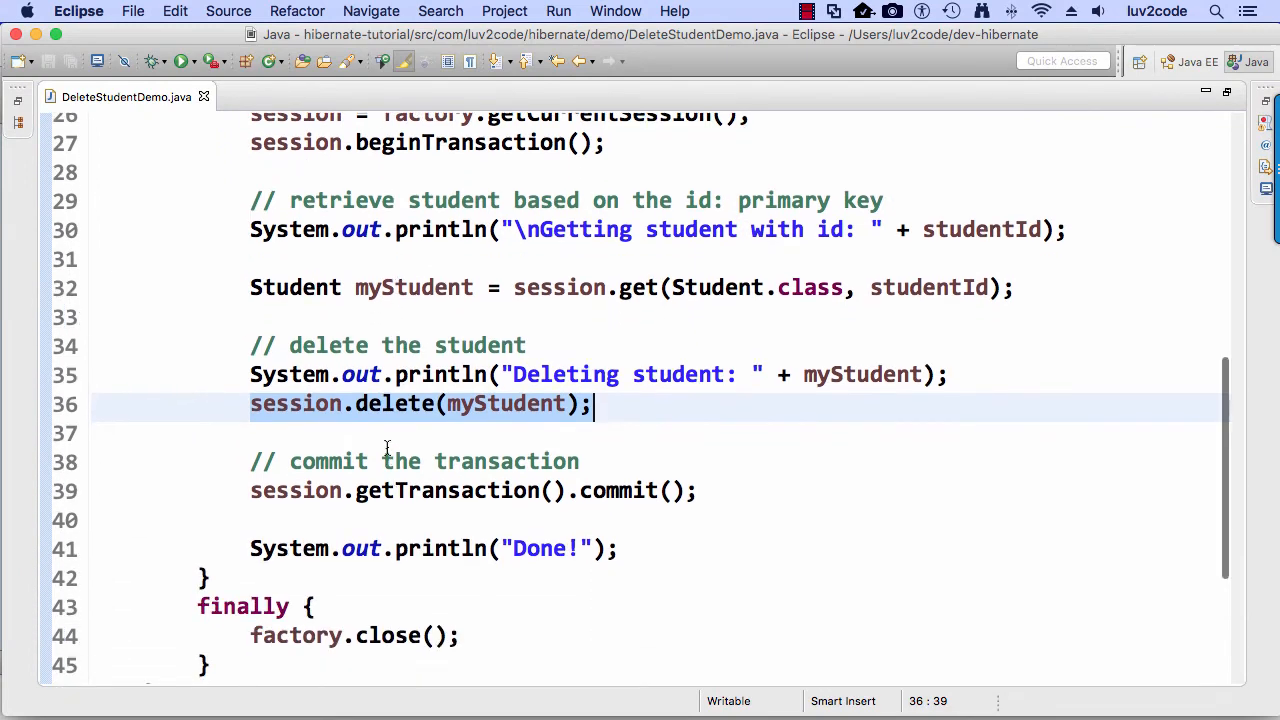
click(381, 432)
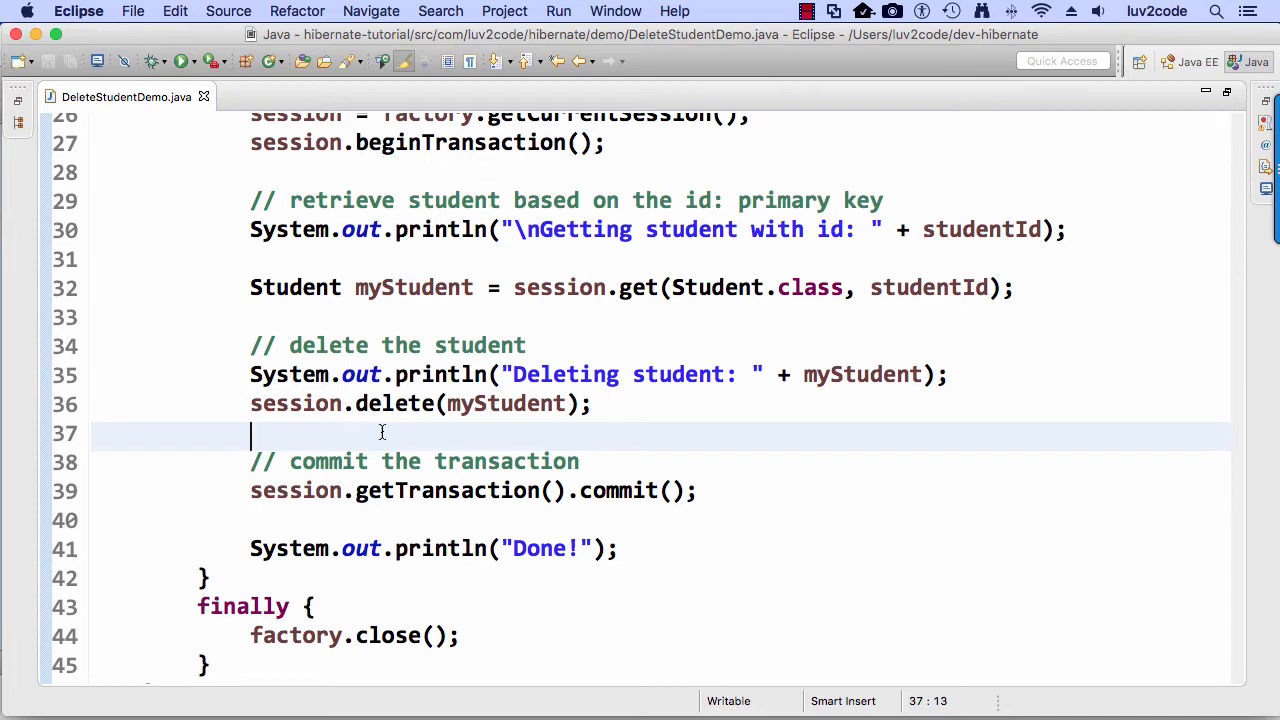
- Add a 'delete student id' comment and print "Deleting student id=2"
text(/)
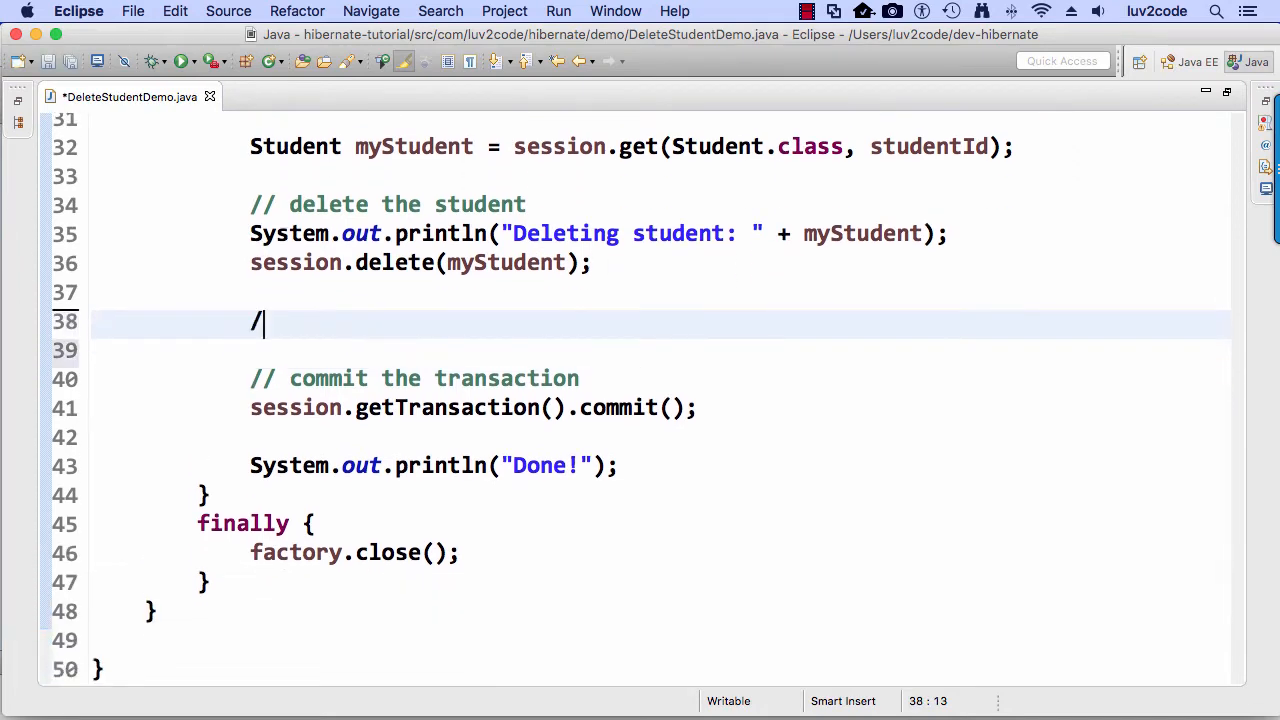
text(/ delete stud)
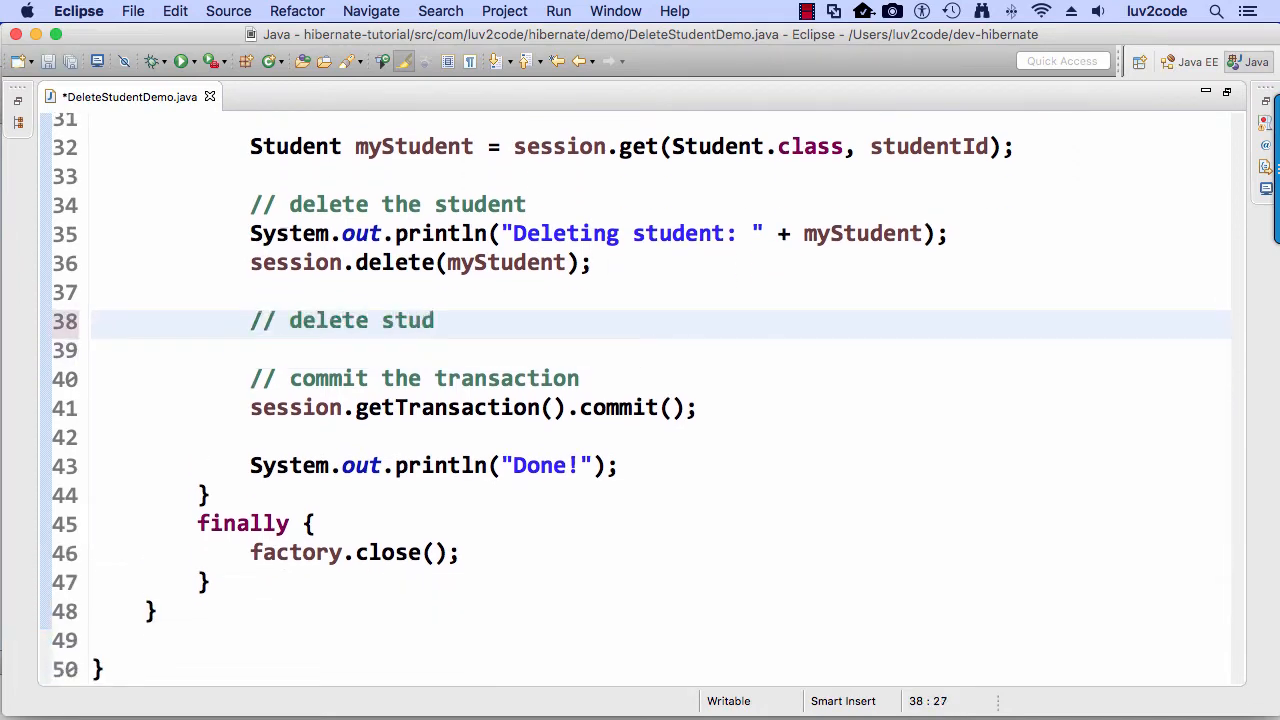
text(ent id=2)
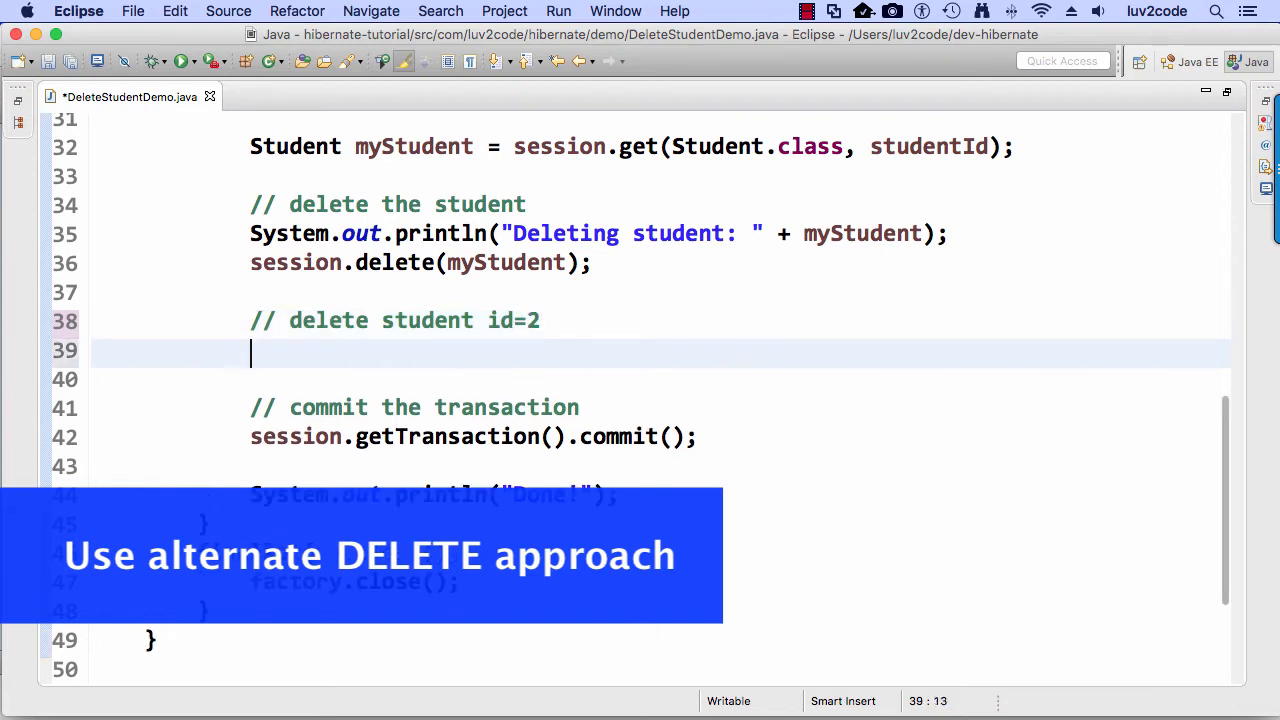
text(System.out.println("");)
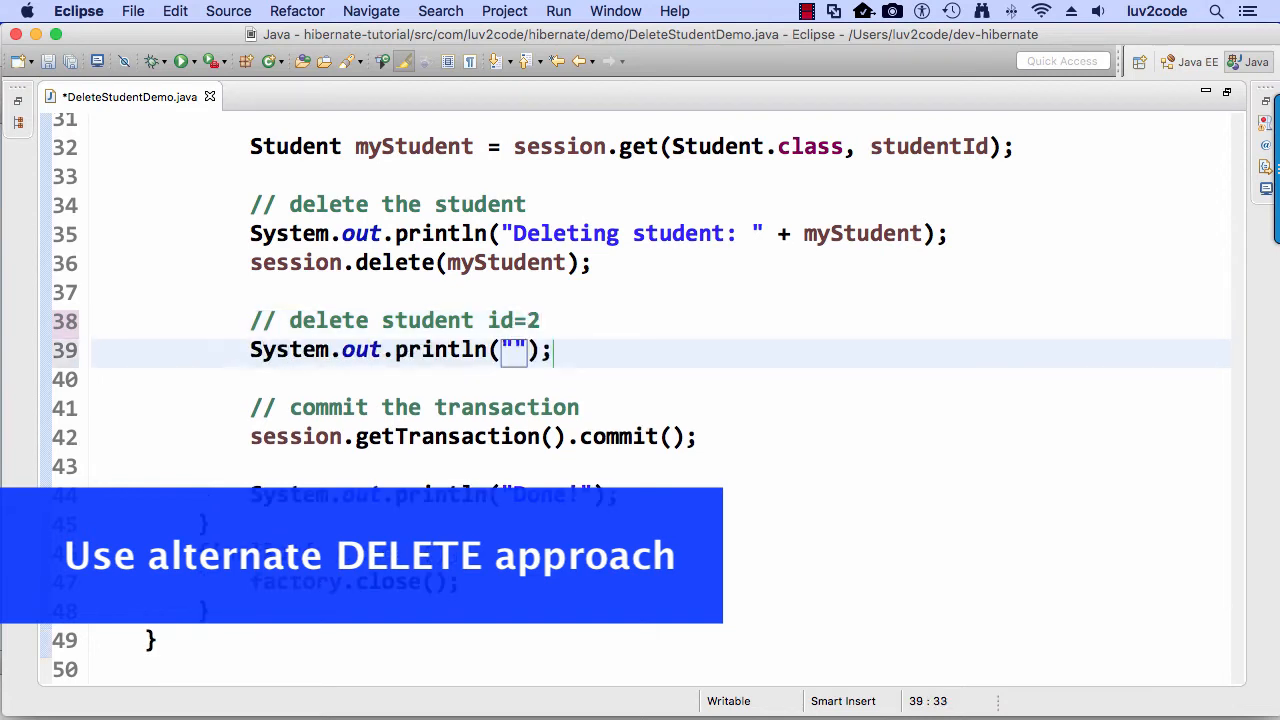
text(Deleting student id=2");)
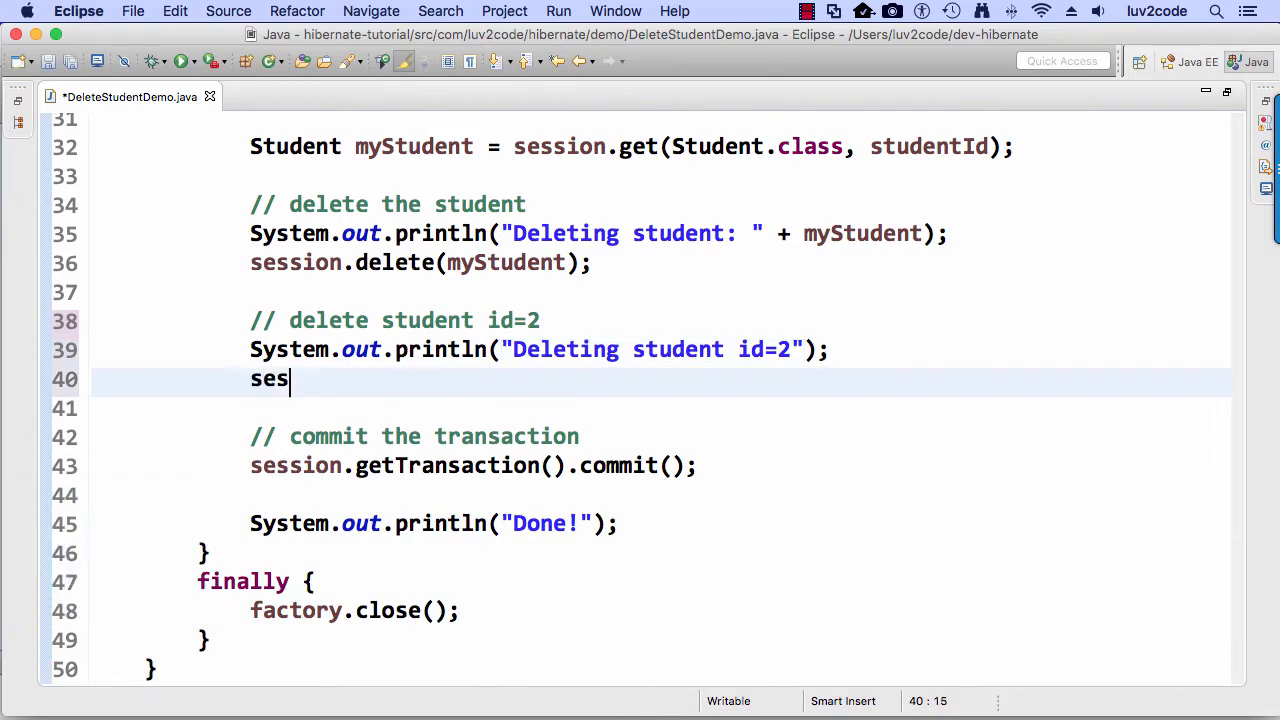
- Call session.createQuery("delete from Student where id=2").executeUpdate() and save
text(sion.)
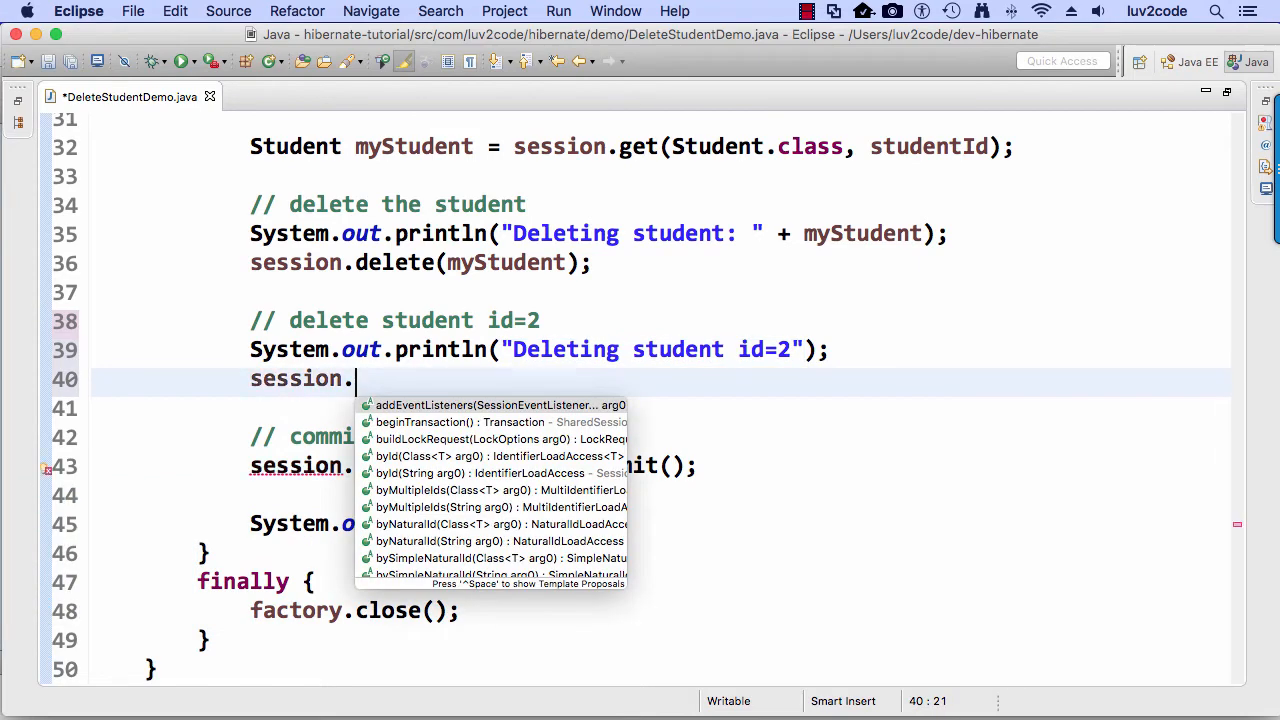
text(createq)
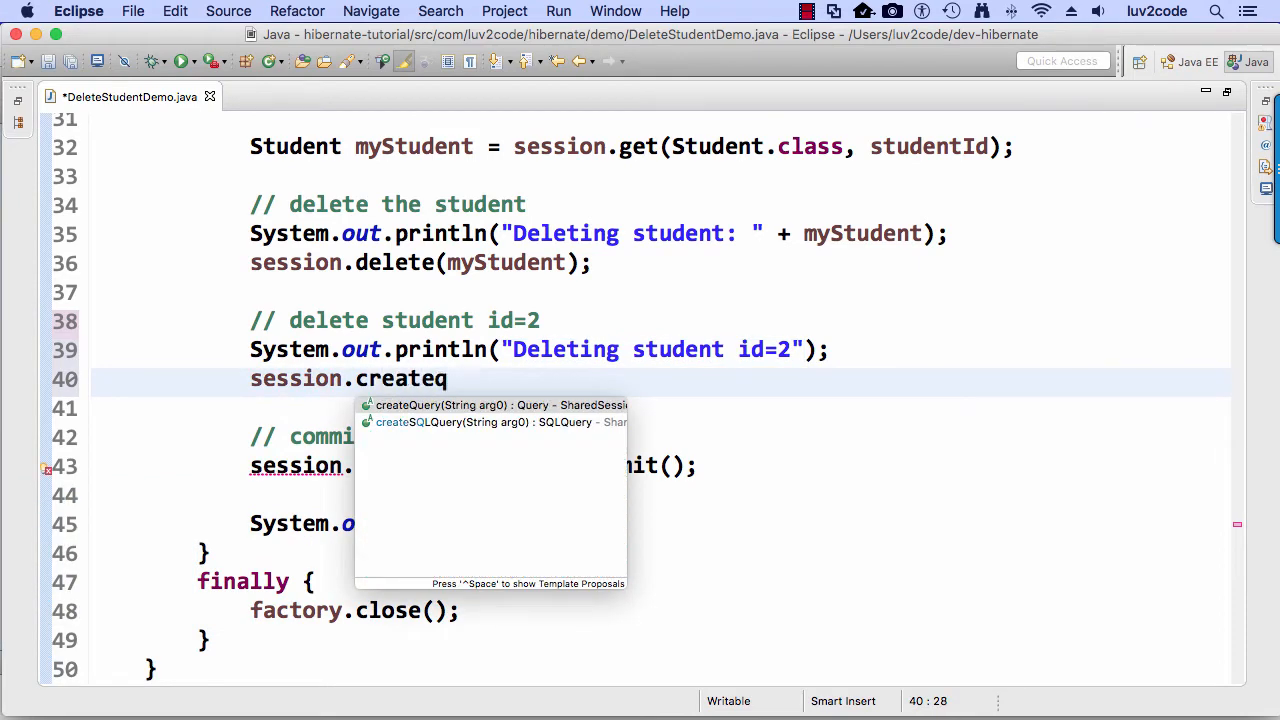
click(500, 404)
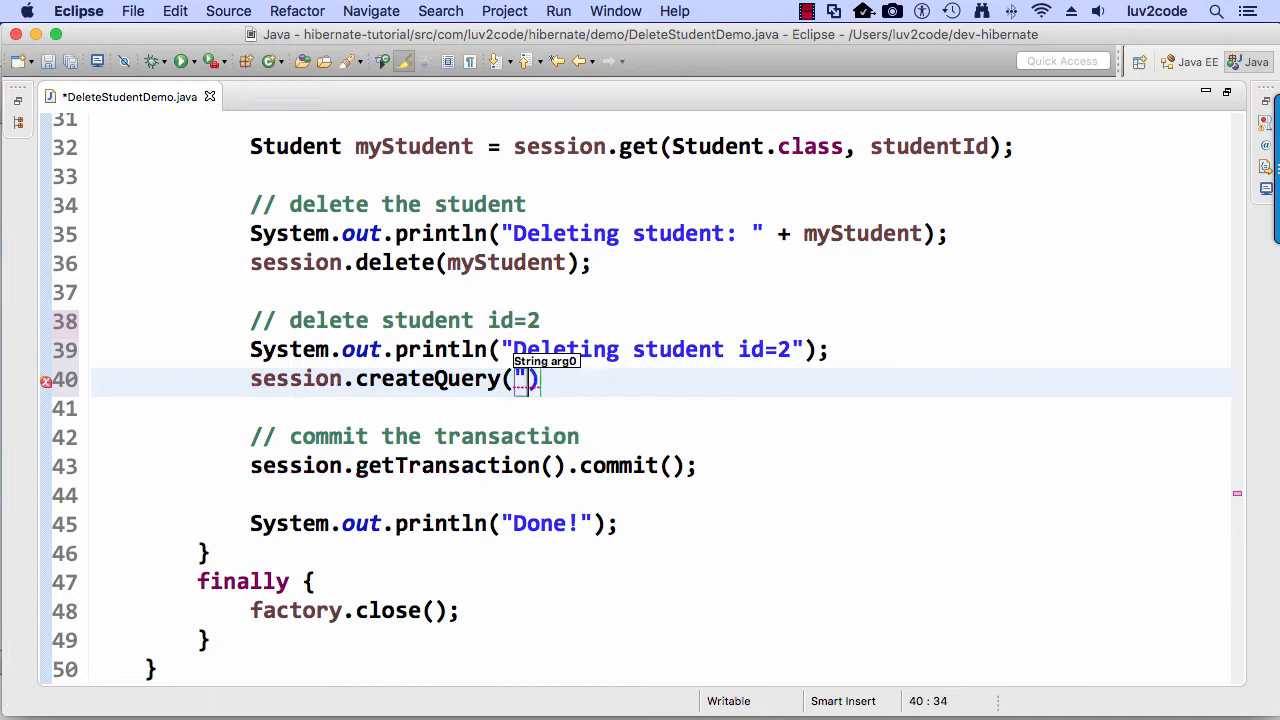
text(d)
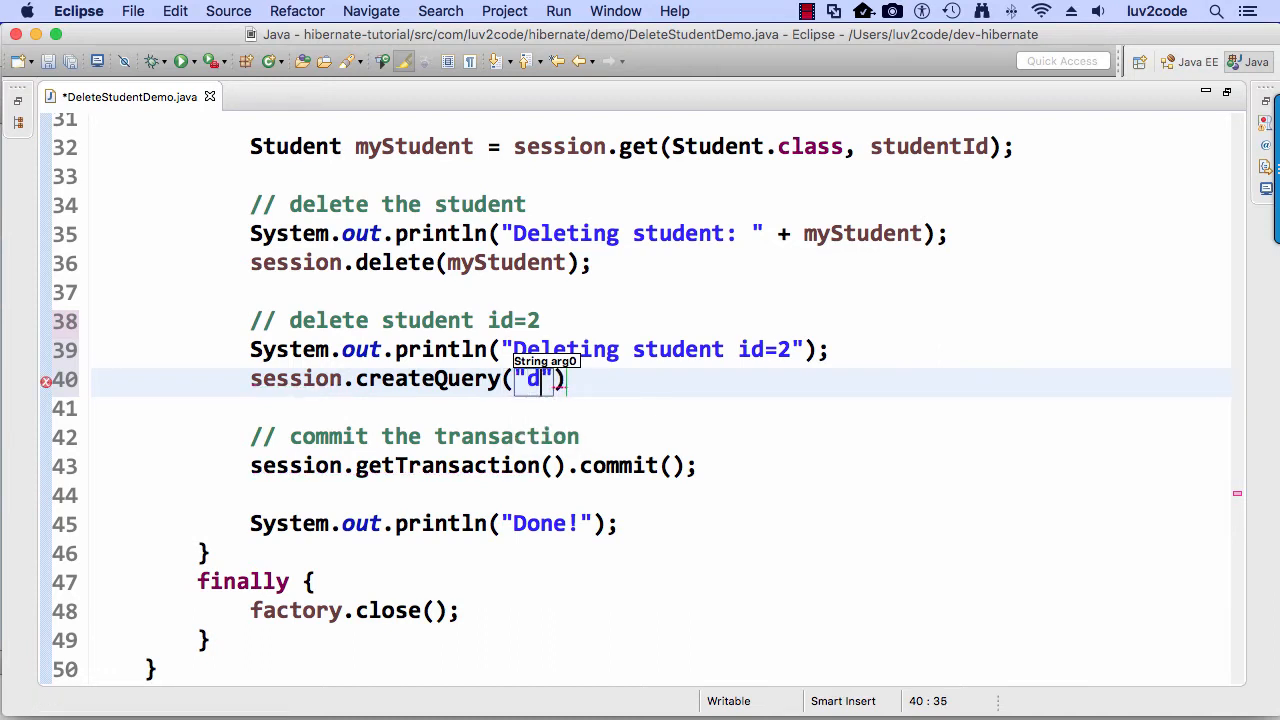
text(elete)
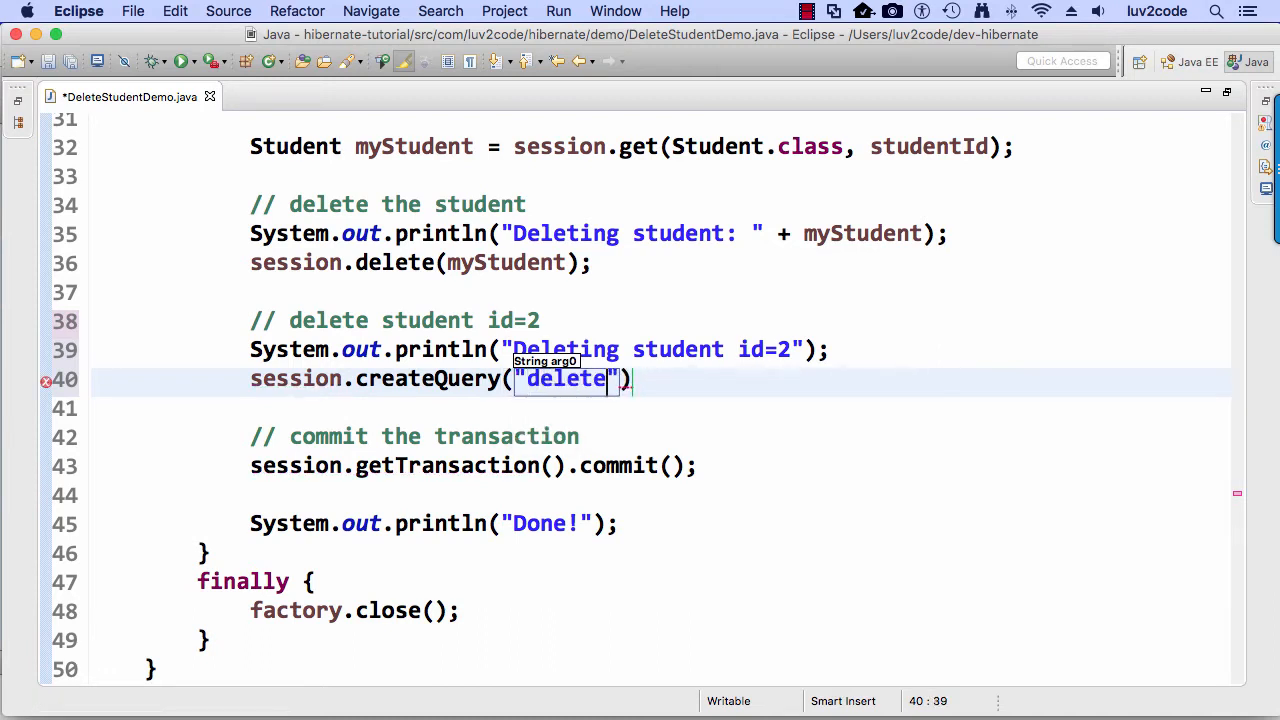
text(from Student)
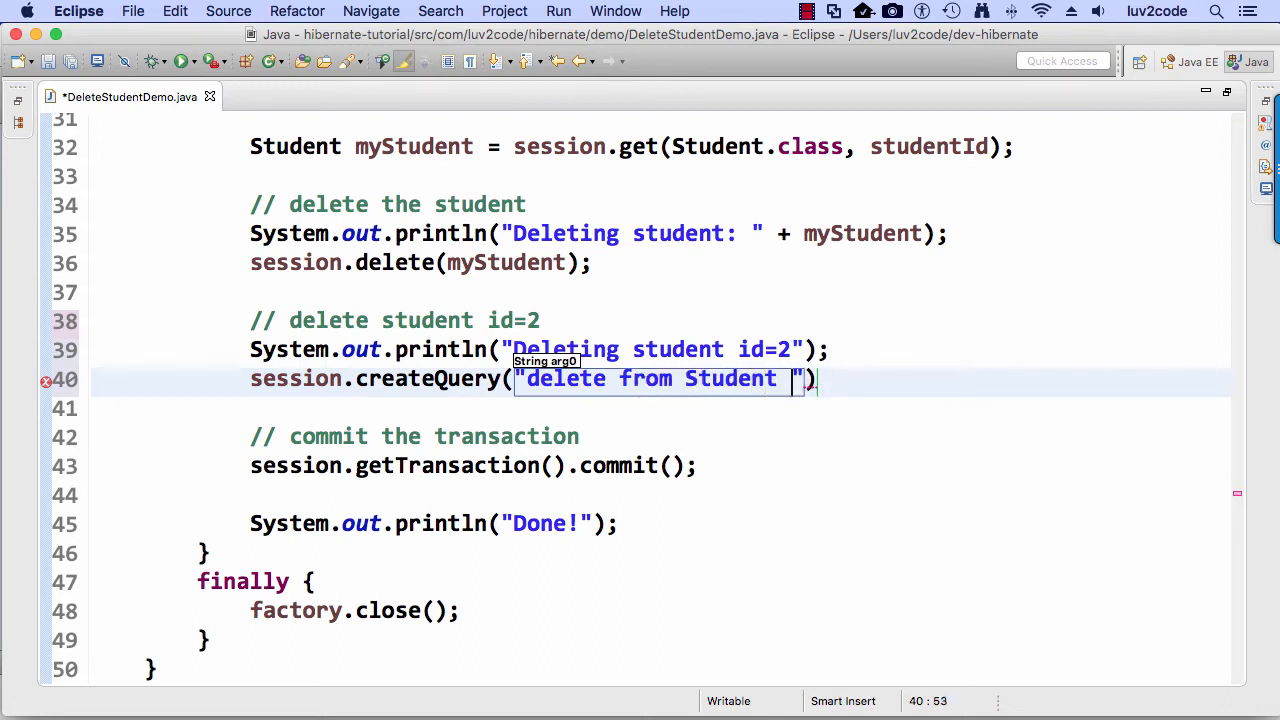
text(where id=2)
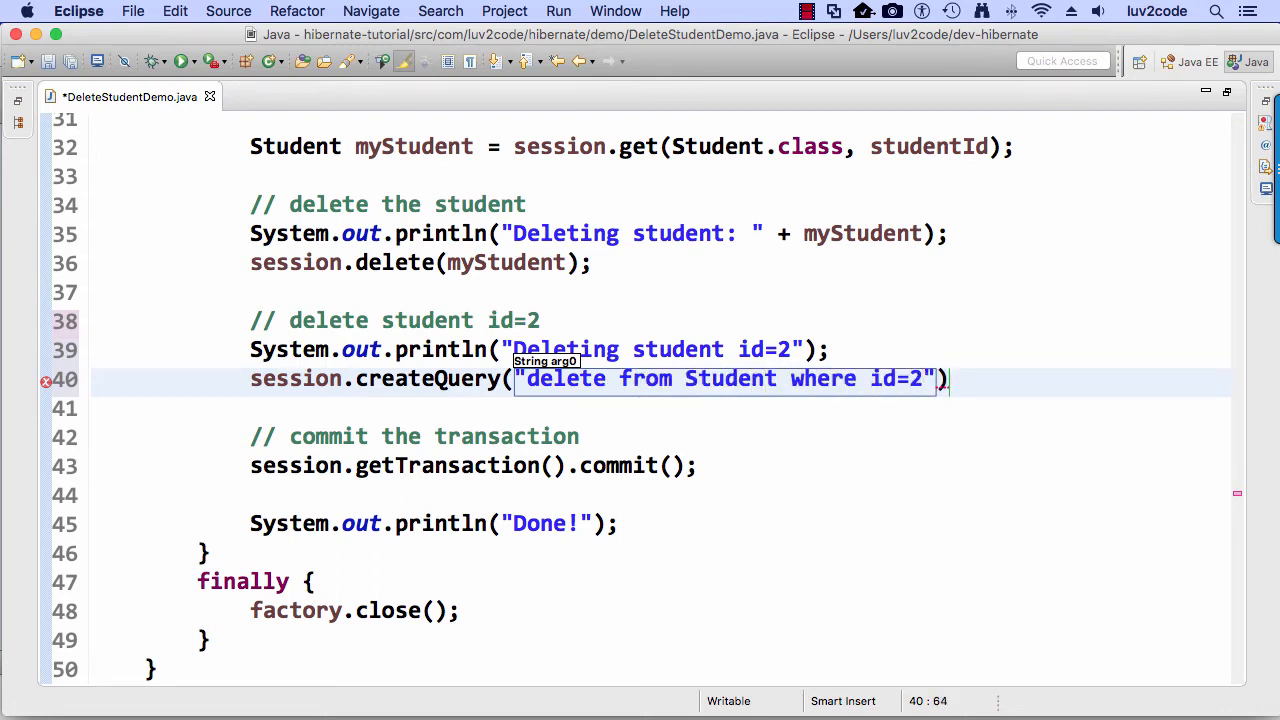
text(./)
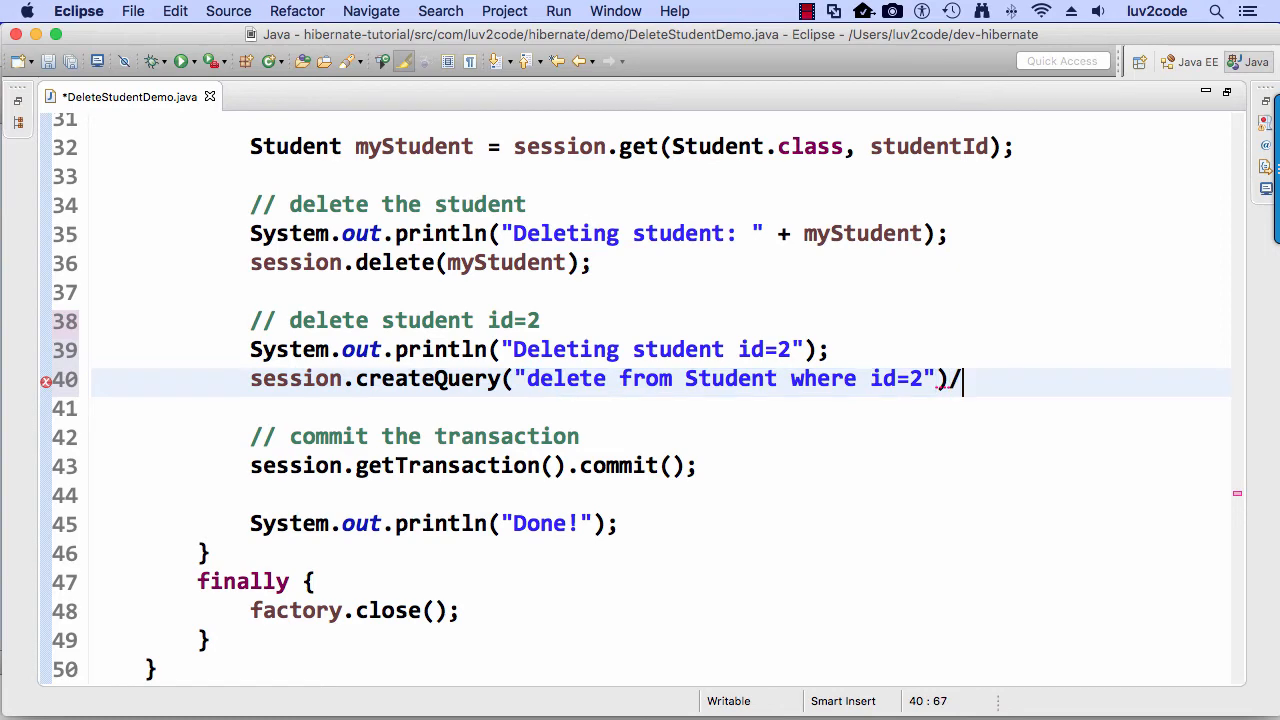
text(.executeUpdate();)
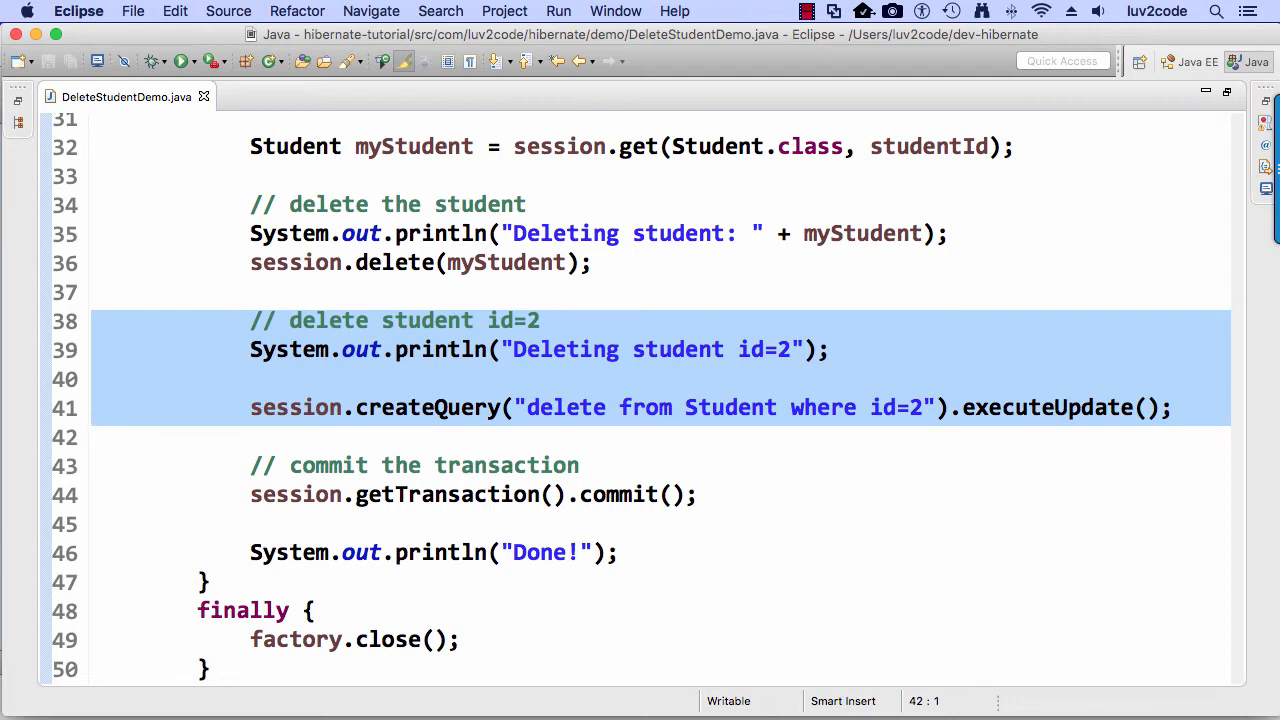
- Select and comment out the first student's print and session.delete lines
click(93, 437)
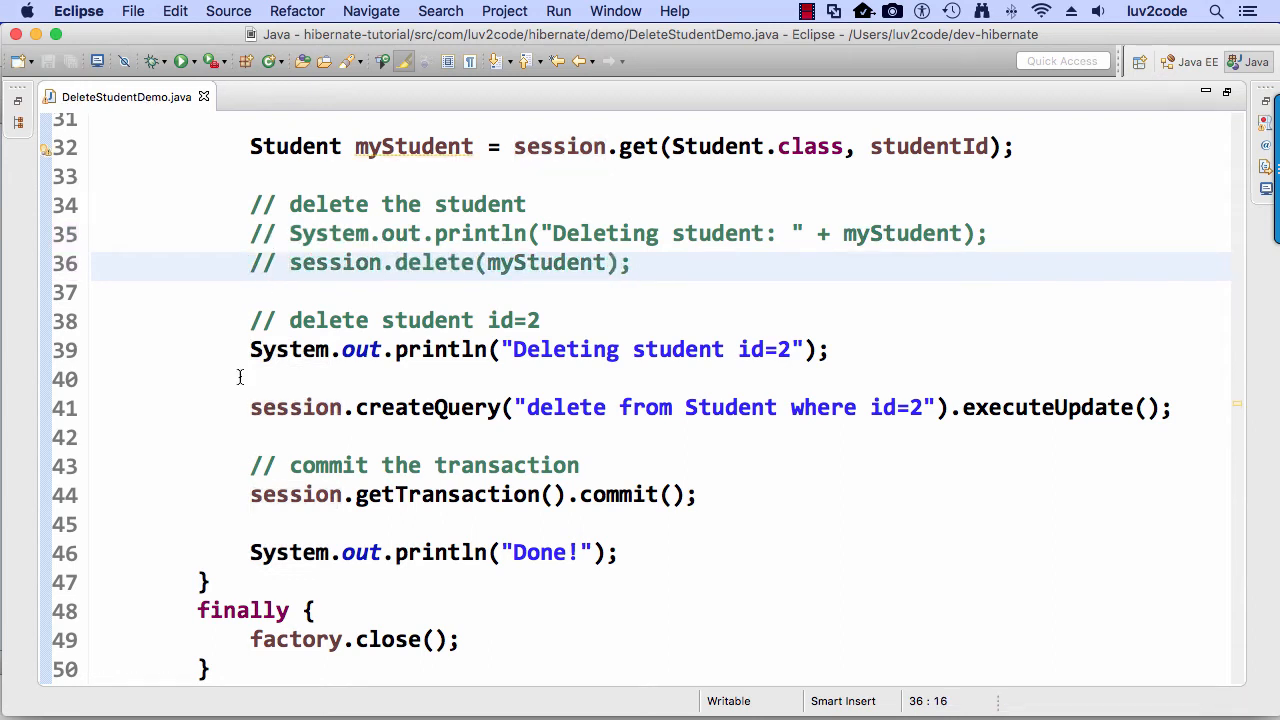
click(290, 262)
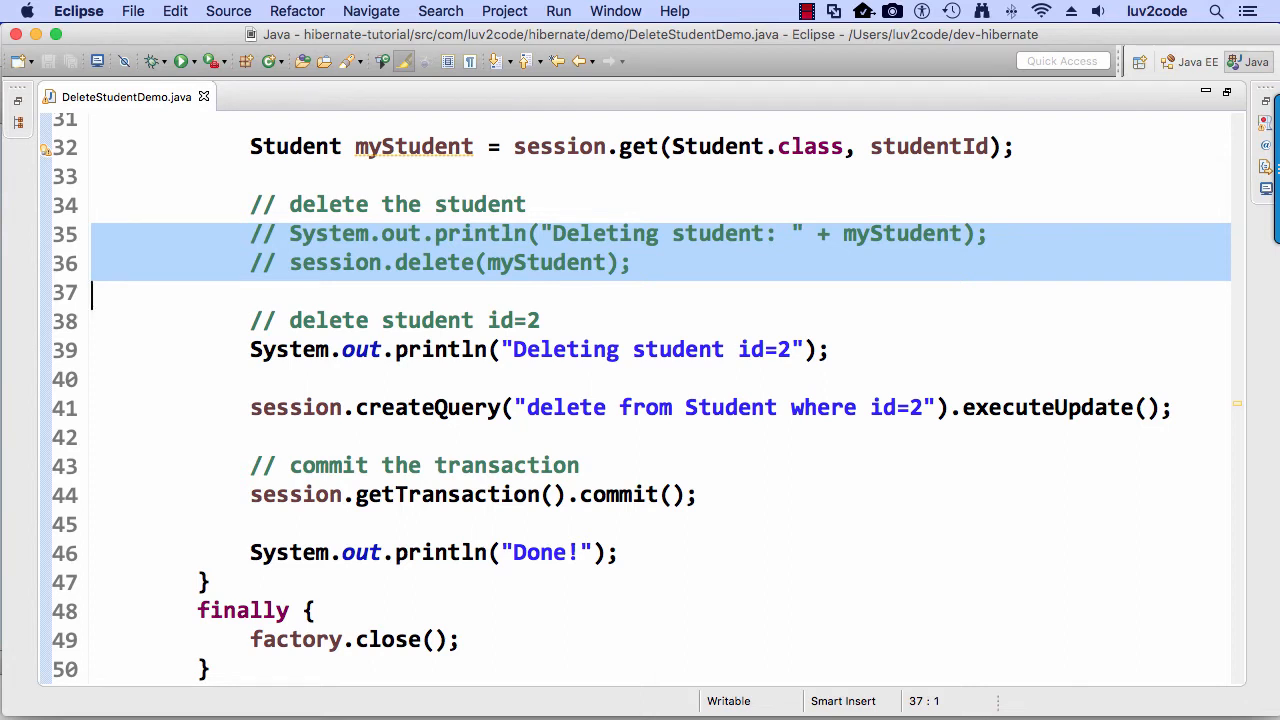
mouse_move(147, 187)
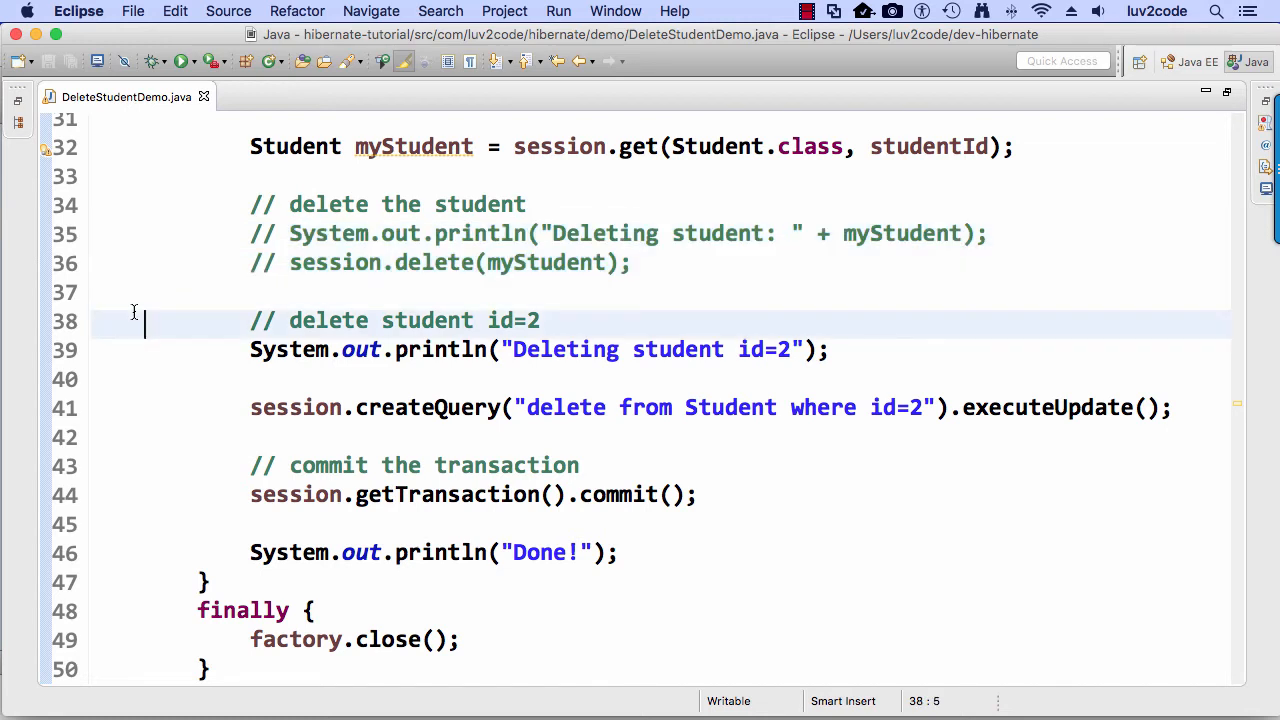
drag(145, 318, 93, 437)
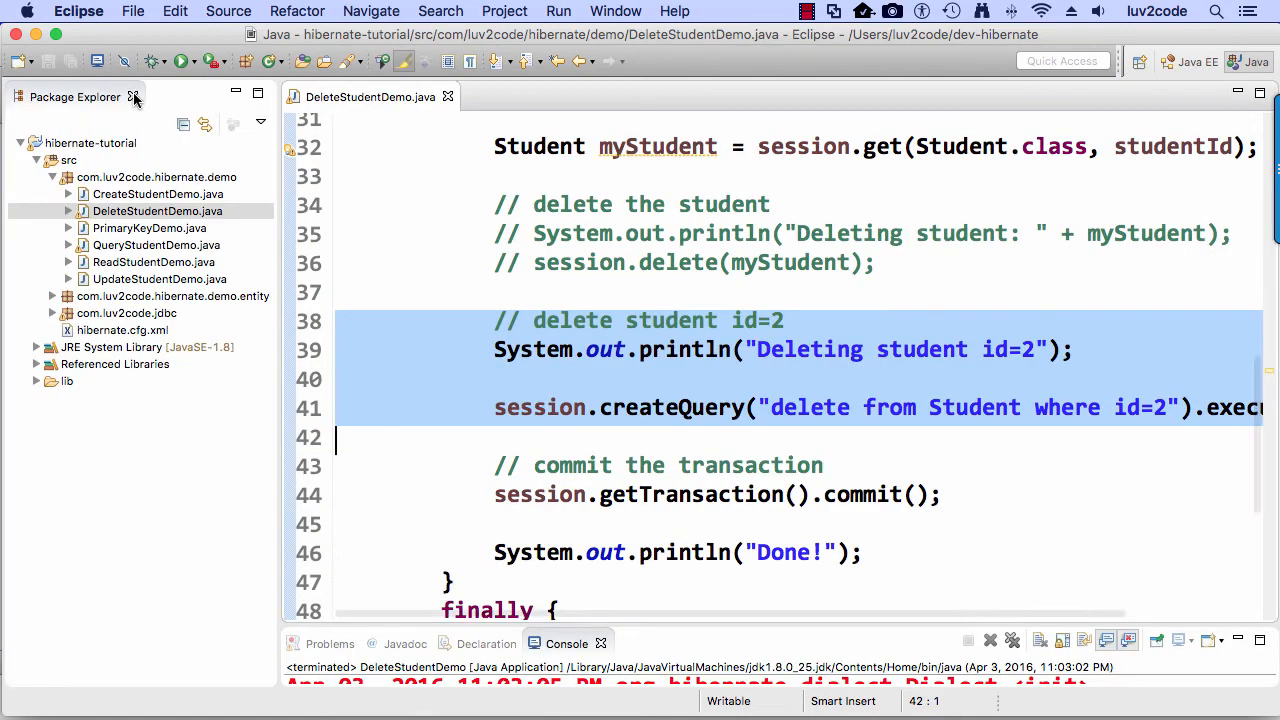
- Rerun DeleteStudentDemo and highlight the 'delete from student where id=2' console line
click(388, 178)
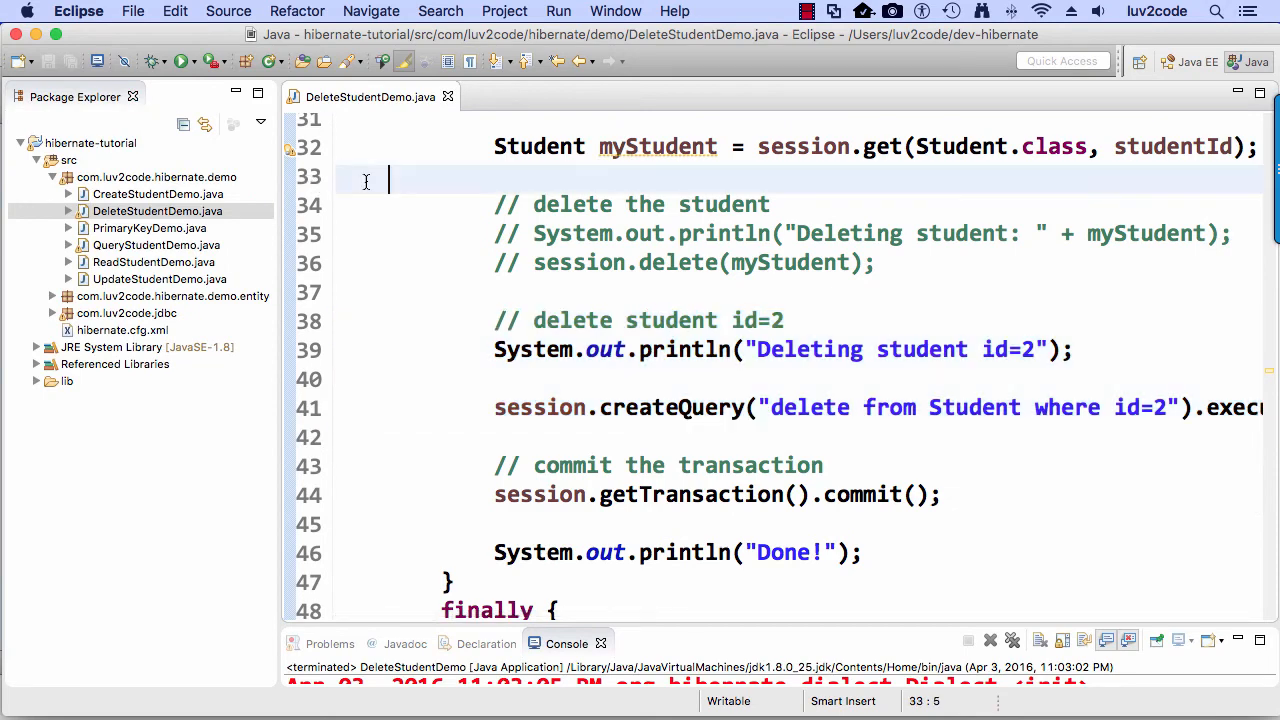
right_click(365, 180)
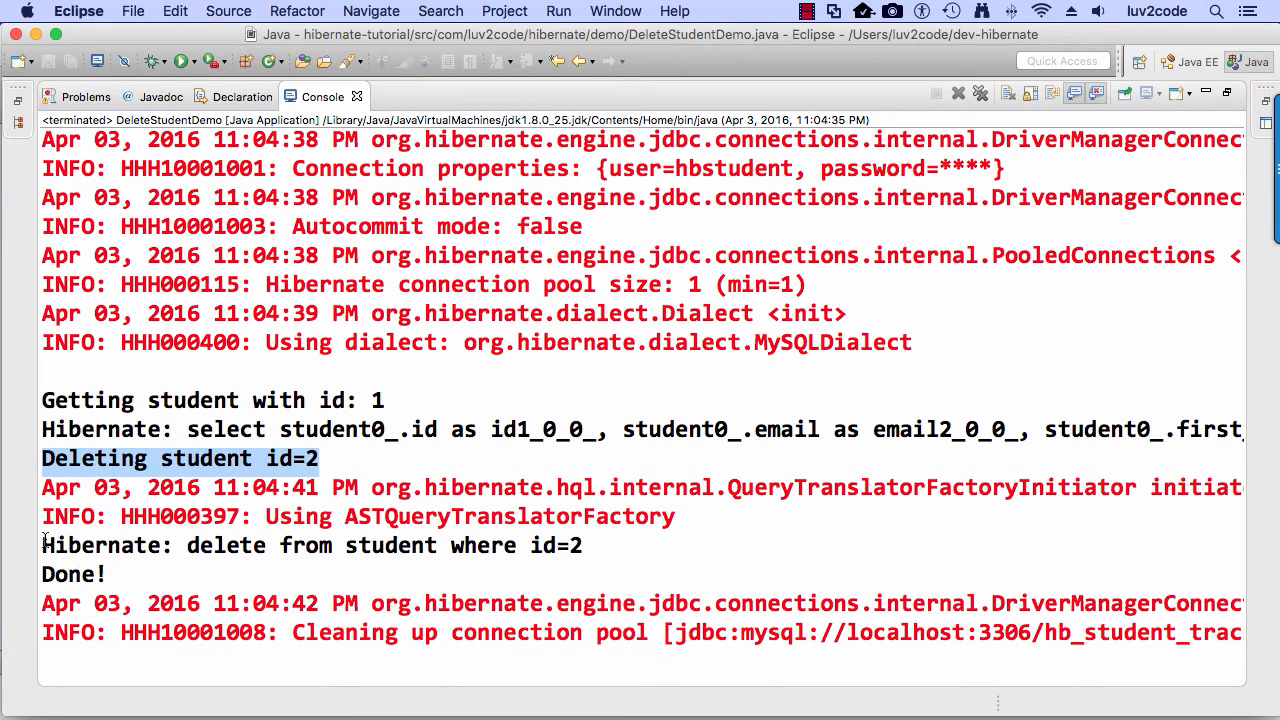
double_click(300, 545)
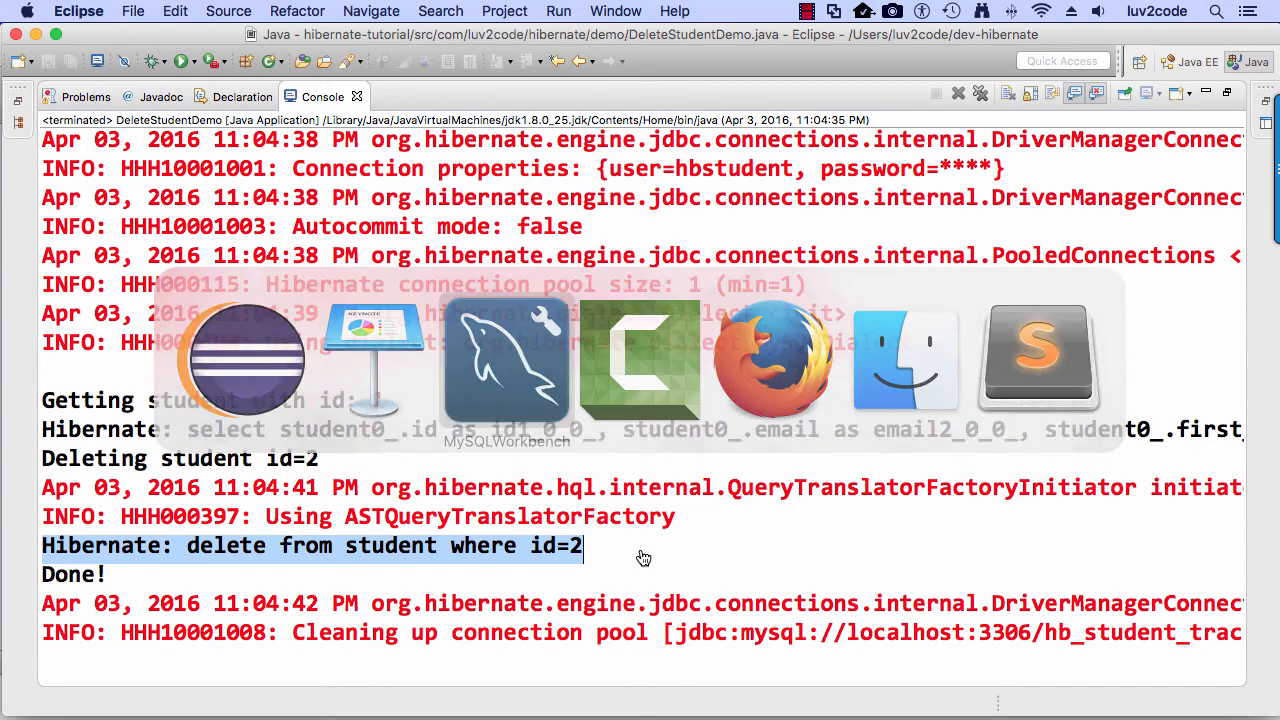
- Rerun SELECT * on hb_student_tracker.student in MySQL Workbench, showing only students 3, 4, 5
click(506, 360)
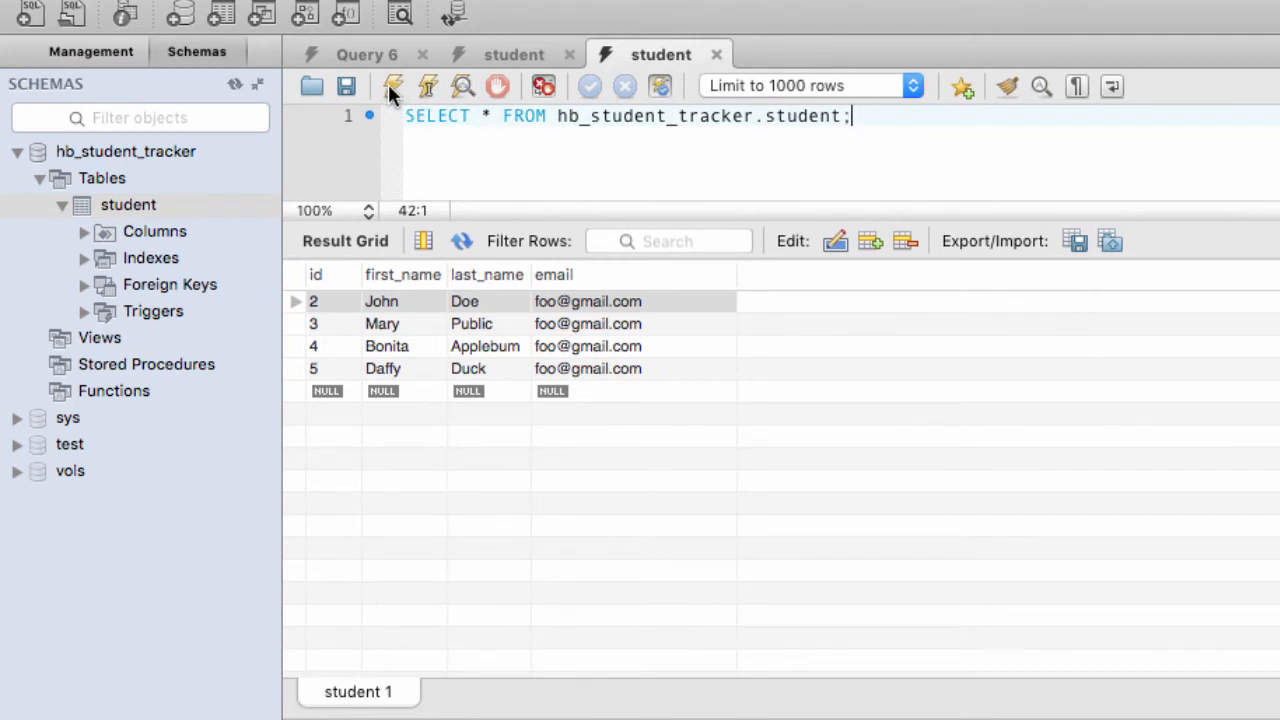
click(392, 86)
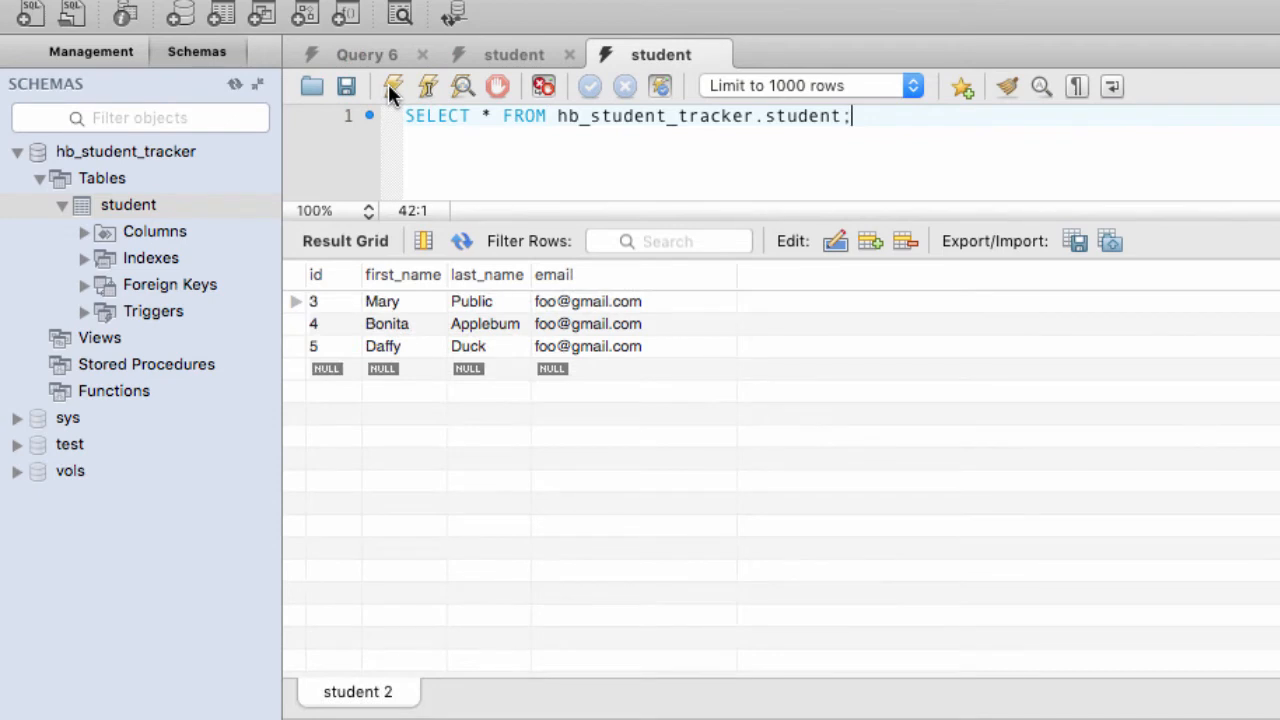
click(588, 301)
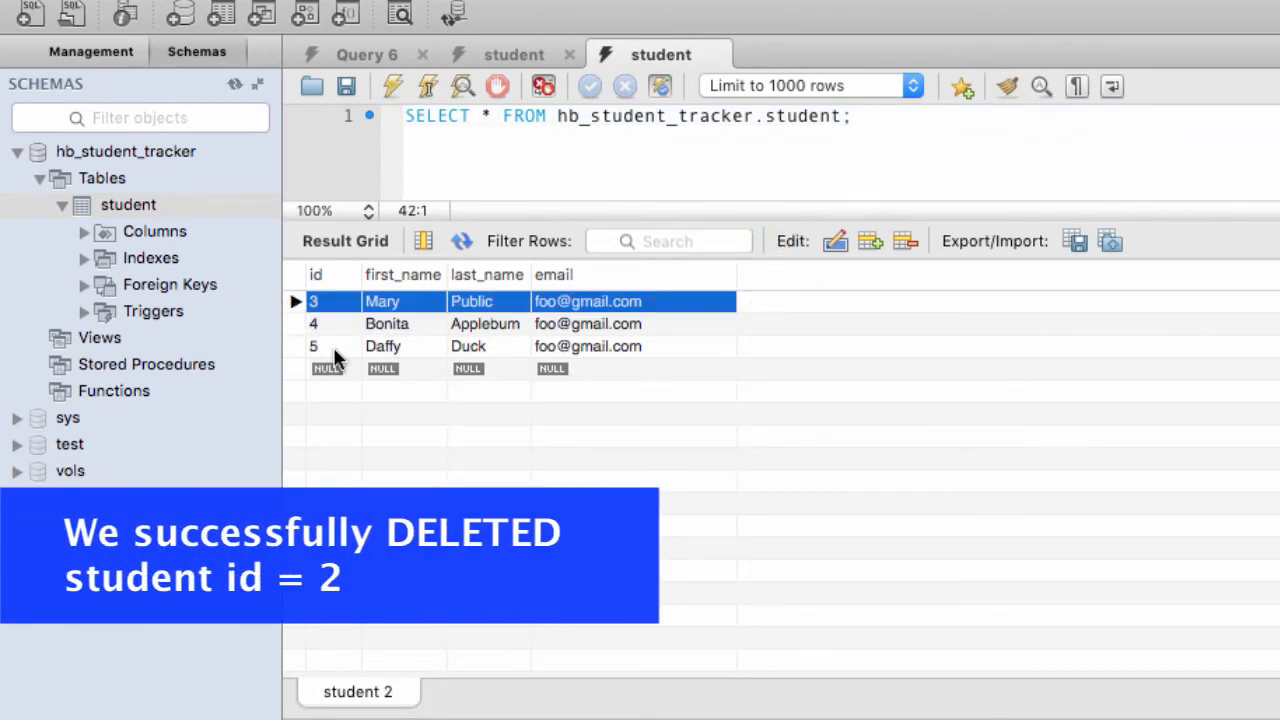
mouse_move(365, 398)
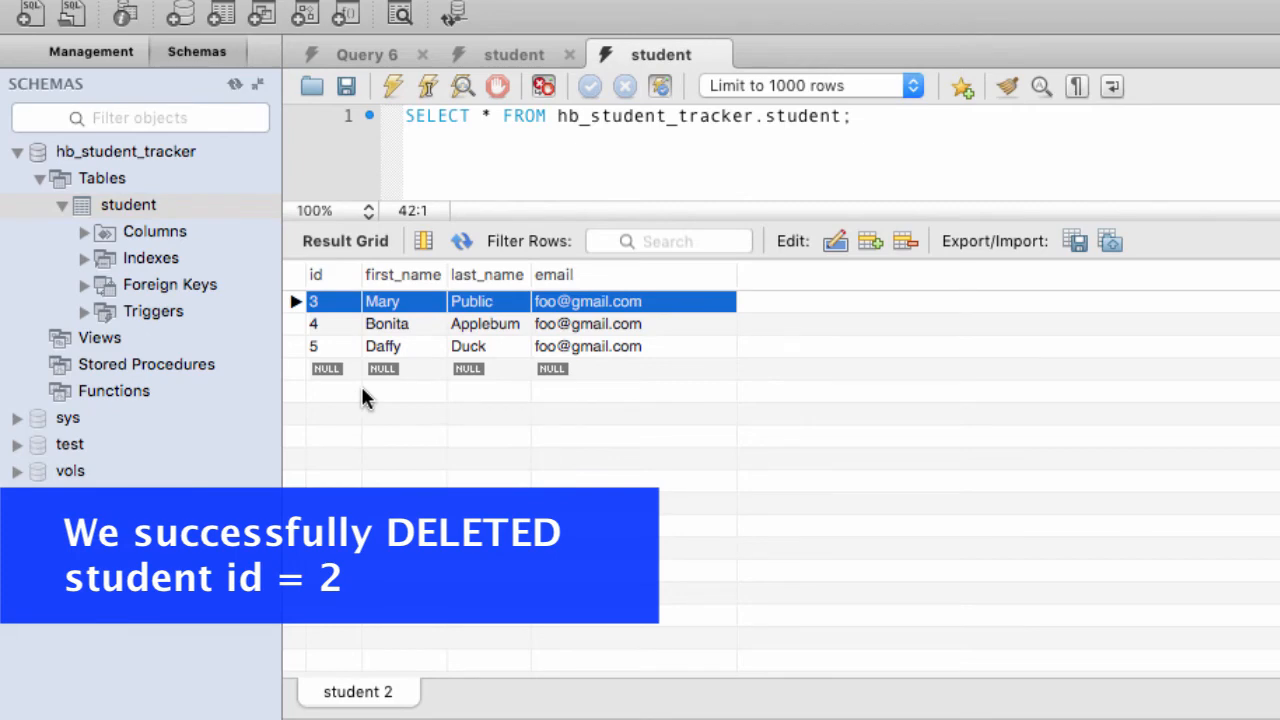